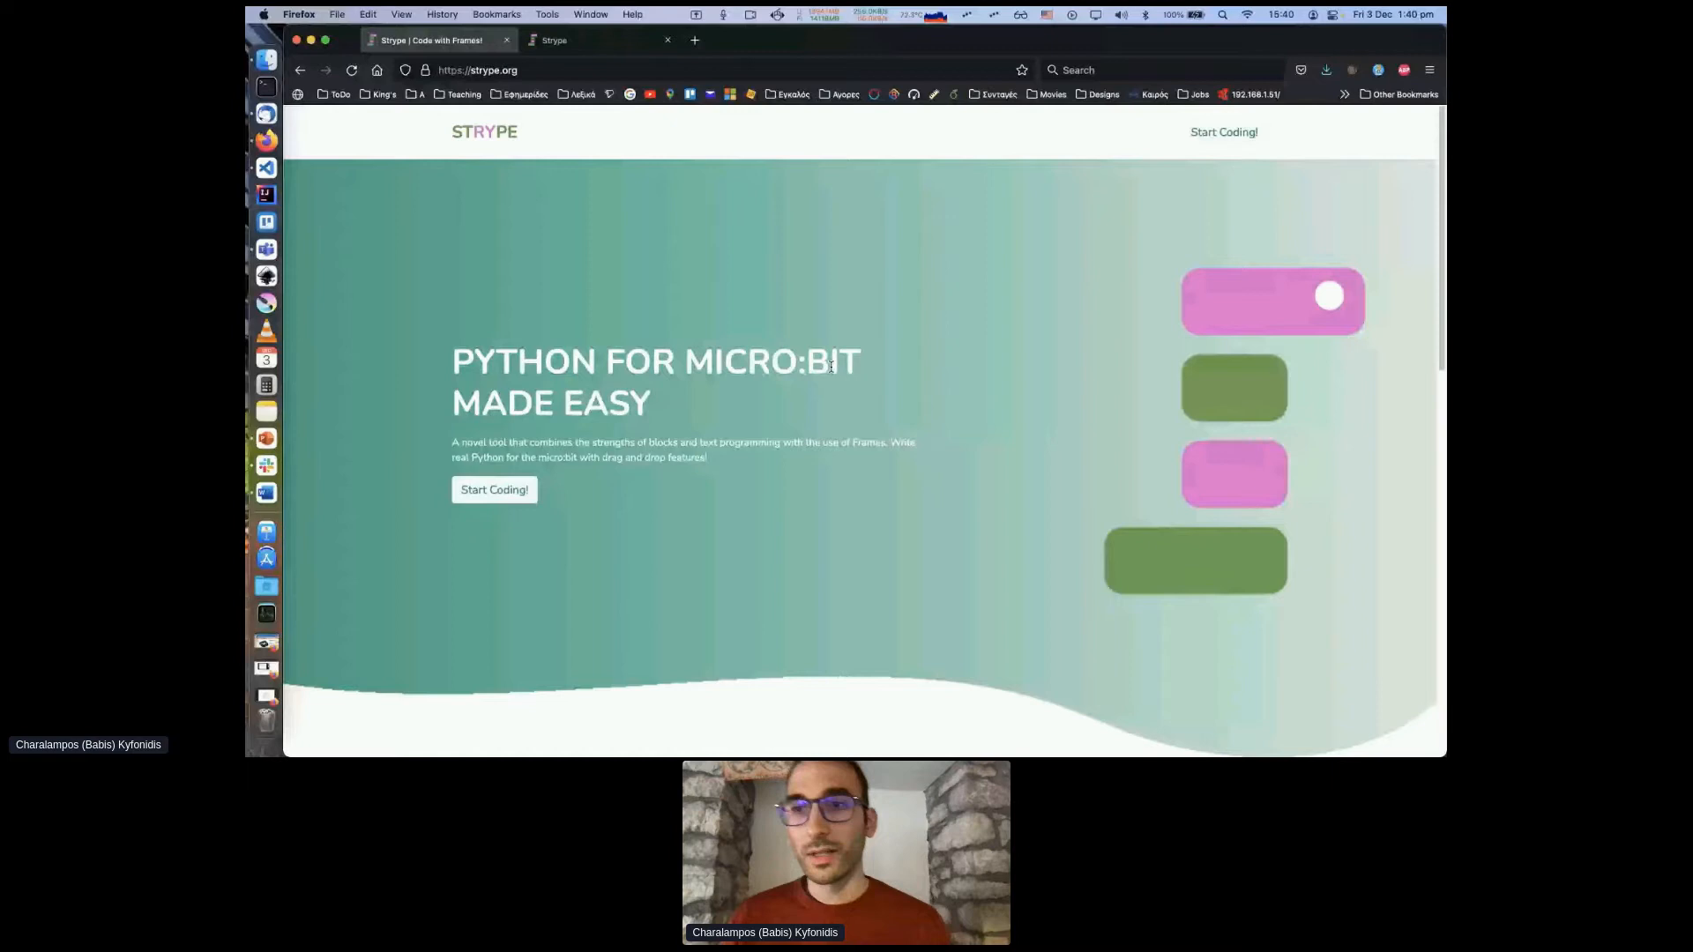
Step: Open the Strype micro:bit code editor from the home page
click(493, 489)
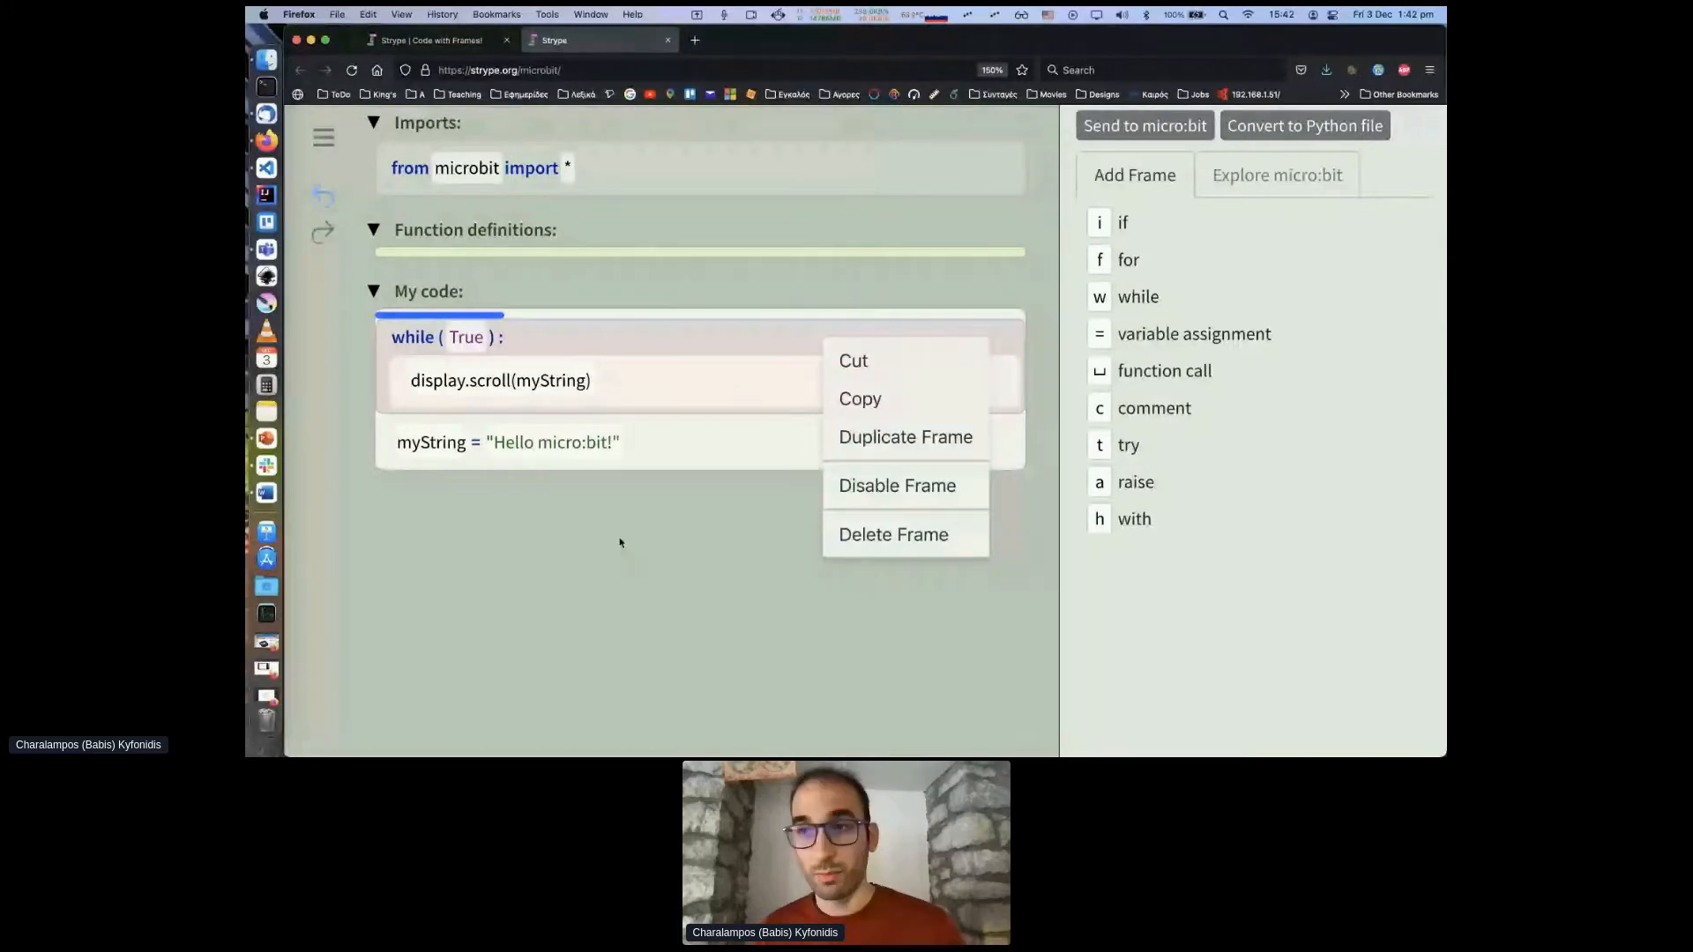
Step: Dismiss the frame options menu, leaving the while loop program unchanged
click(619, 543)
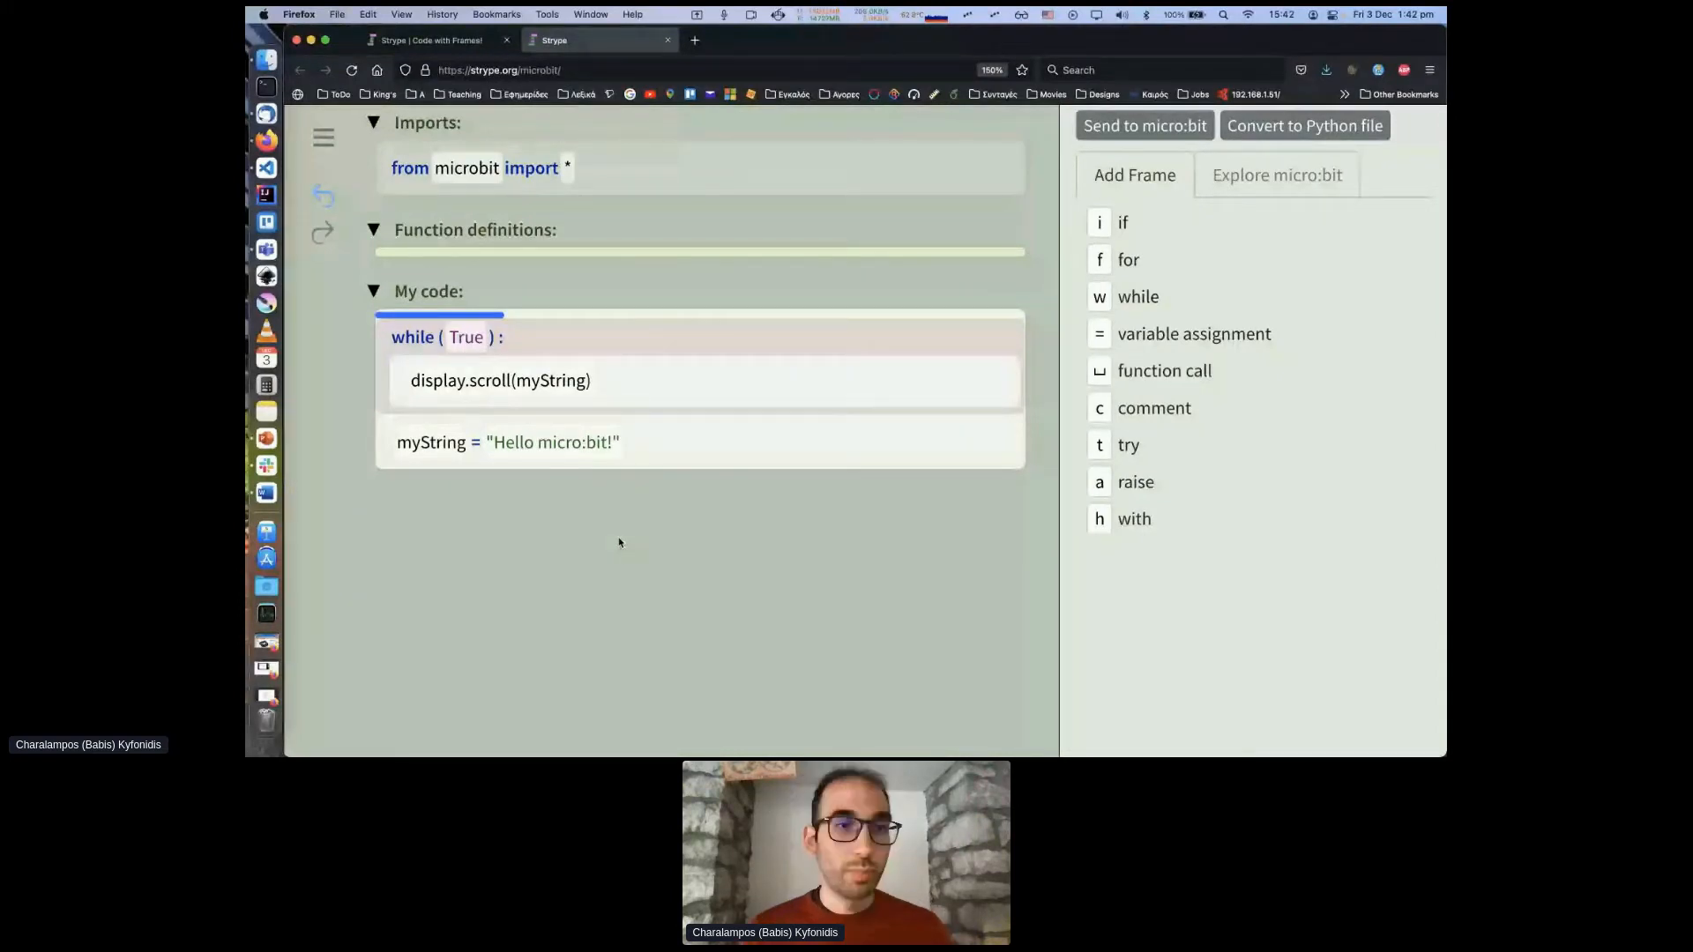
click(500, 380)
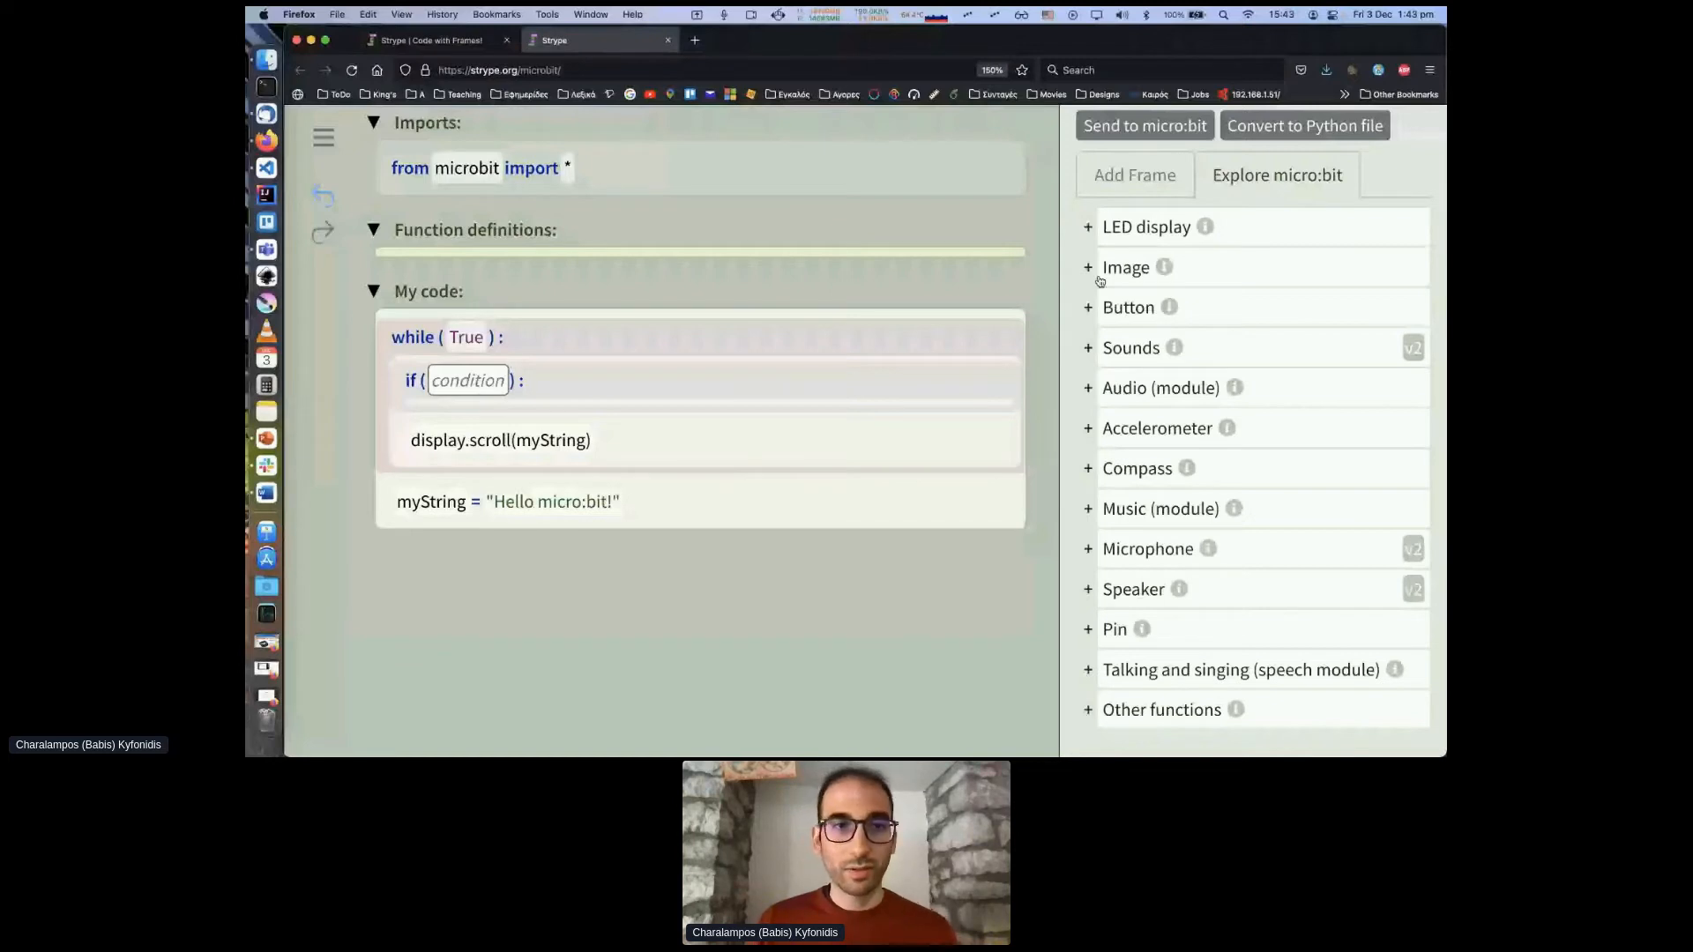
Step: Delete the empty if frame so the loop holds only display.scroll(myString)
click(1134, 174)
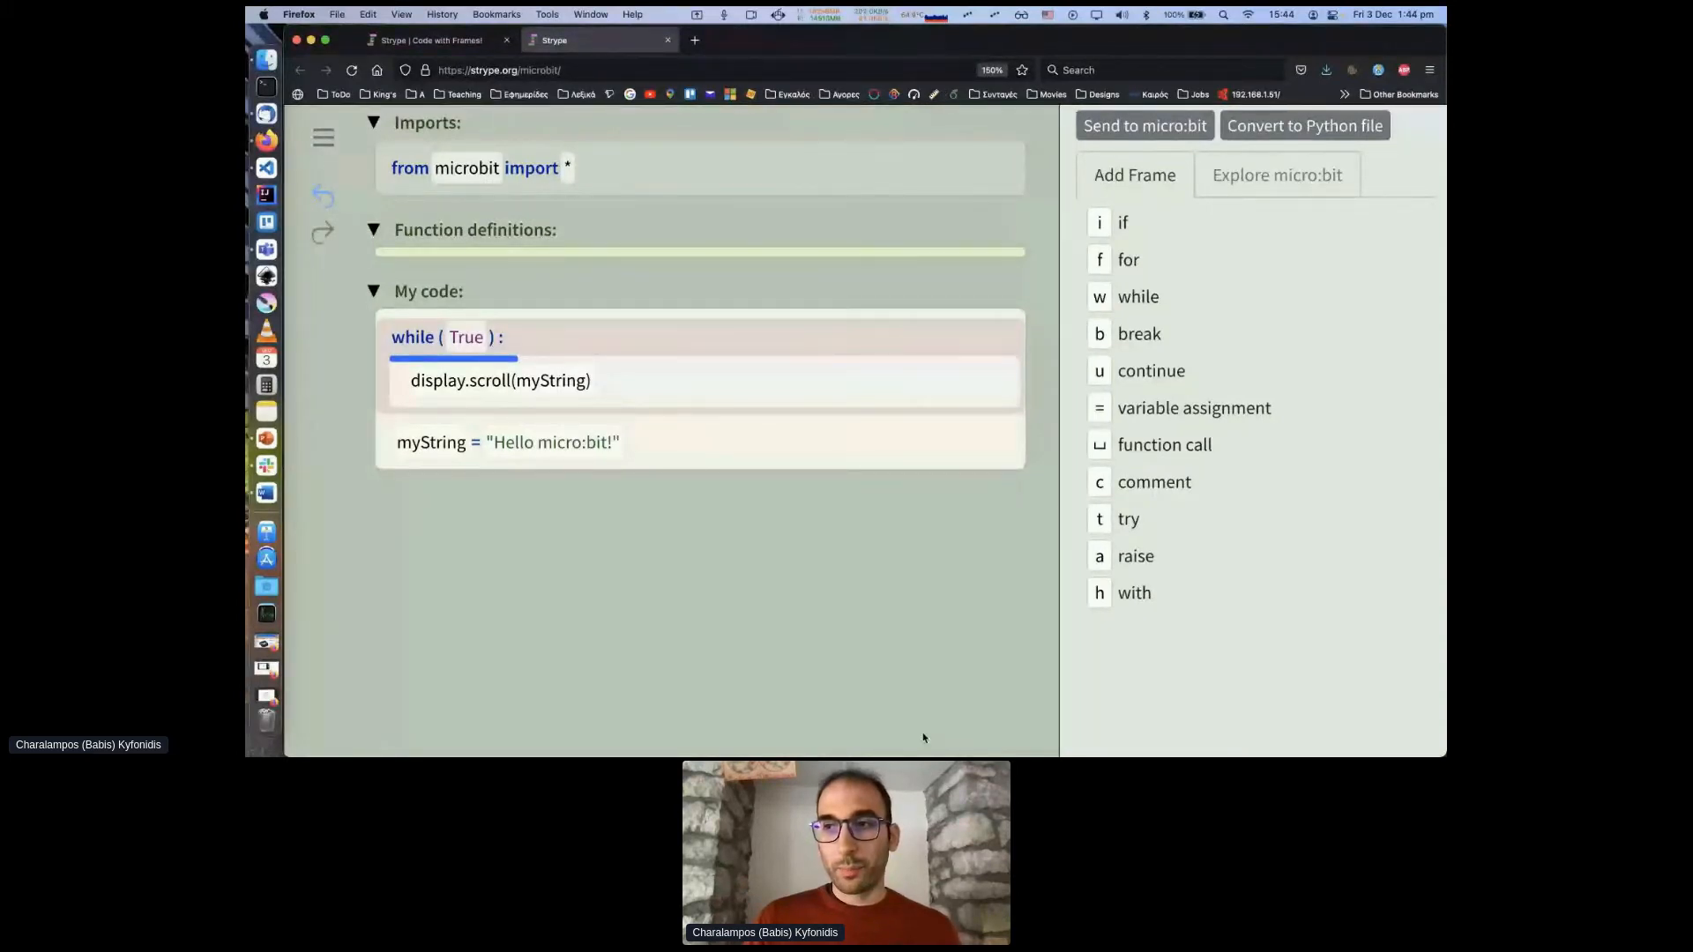
mouse_move(913, 668)
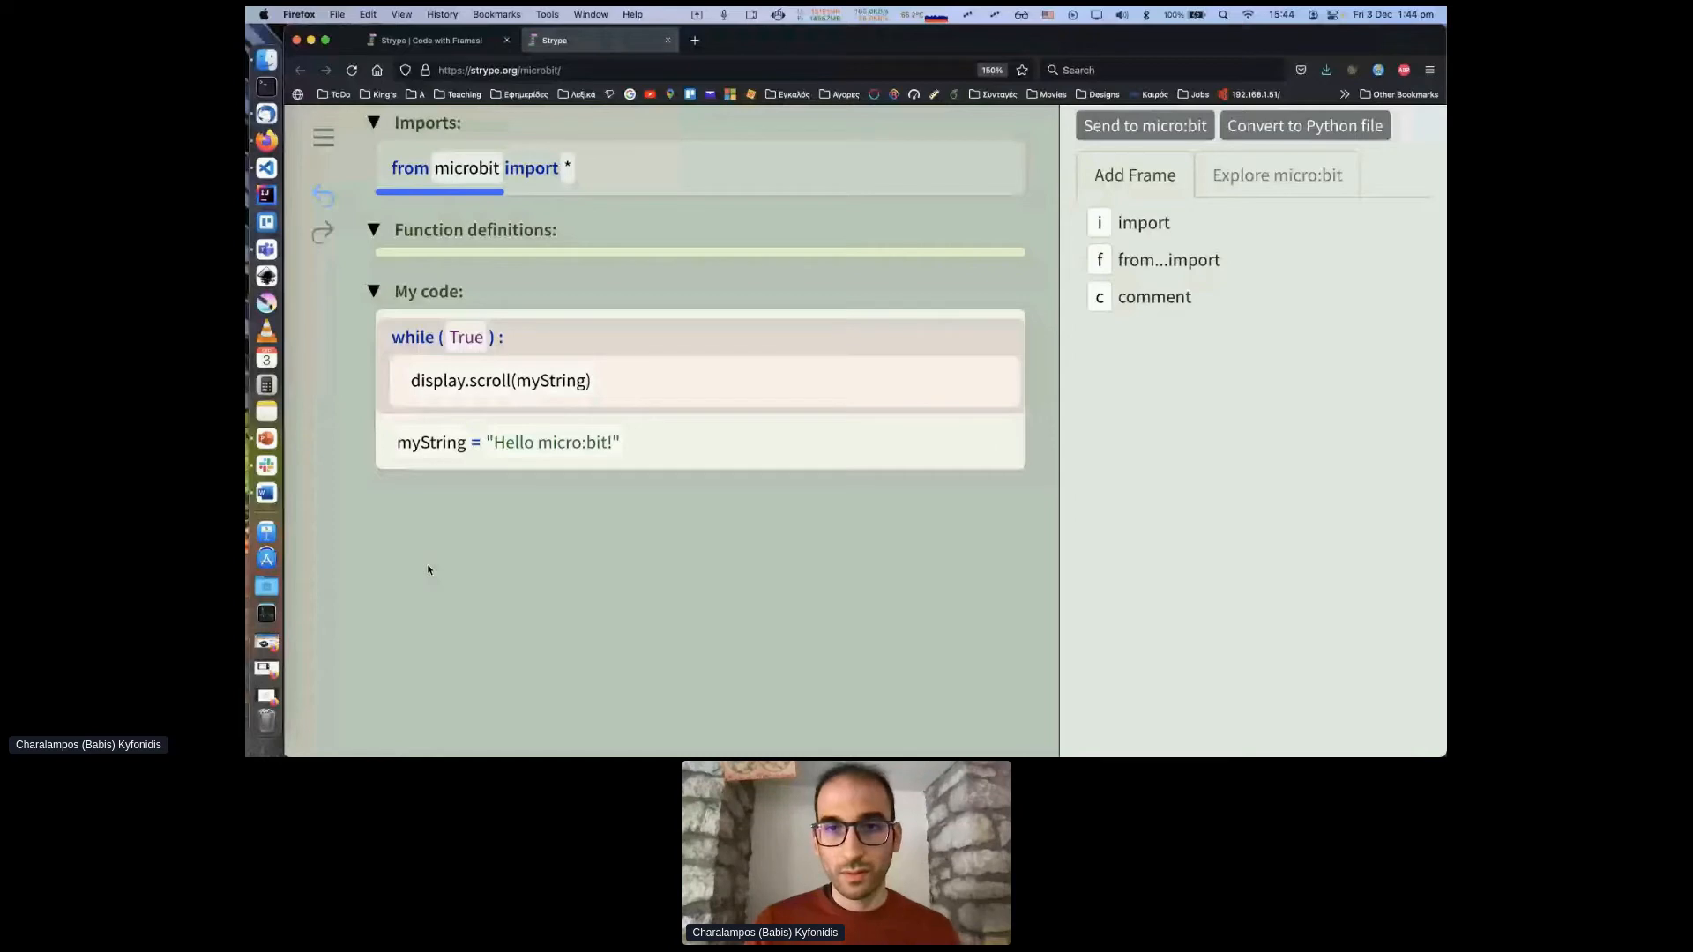
click(1276, 175)
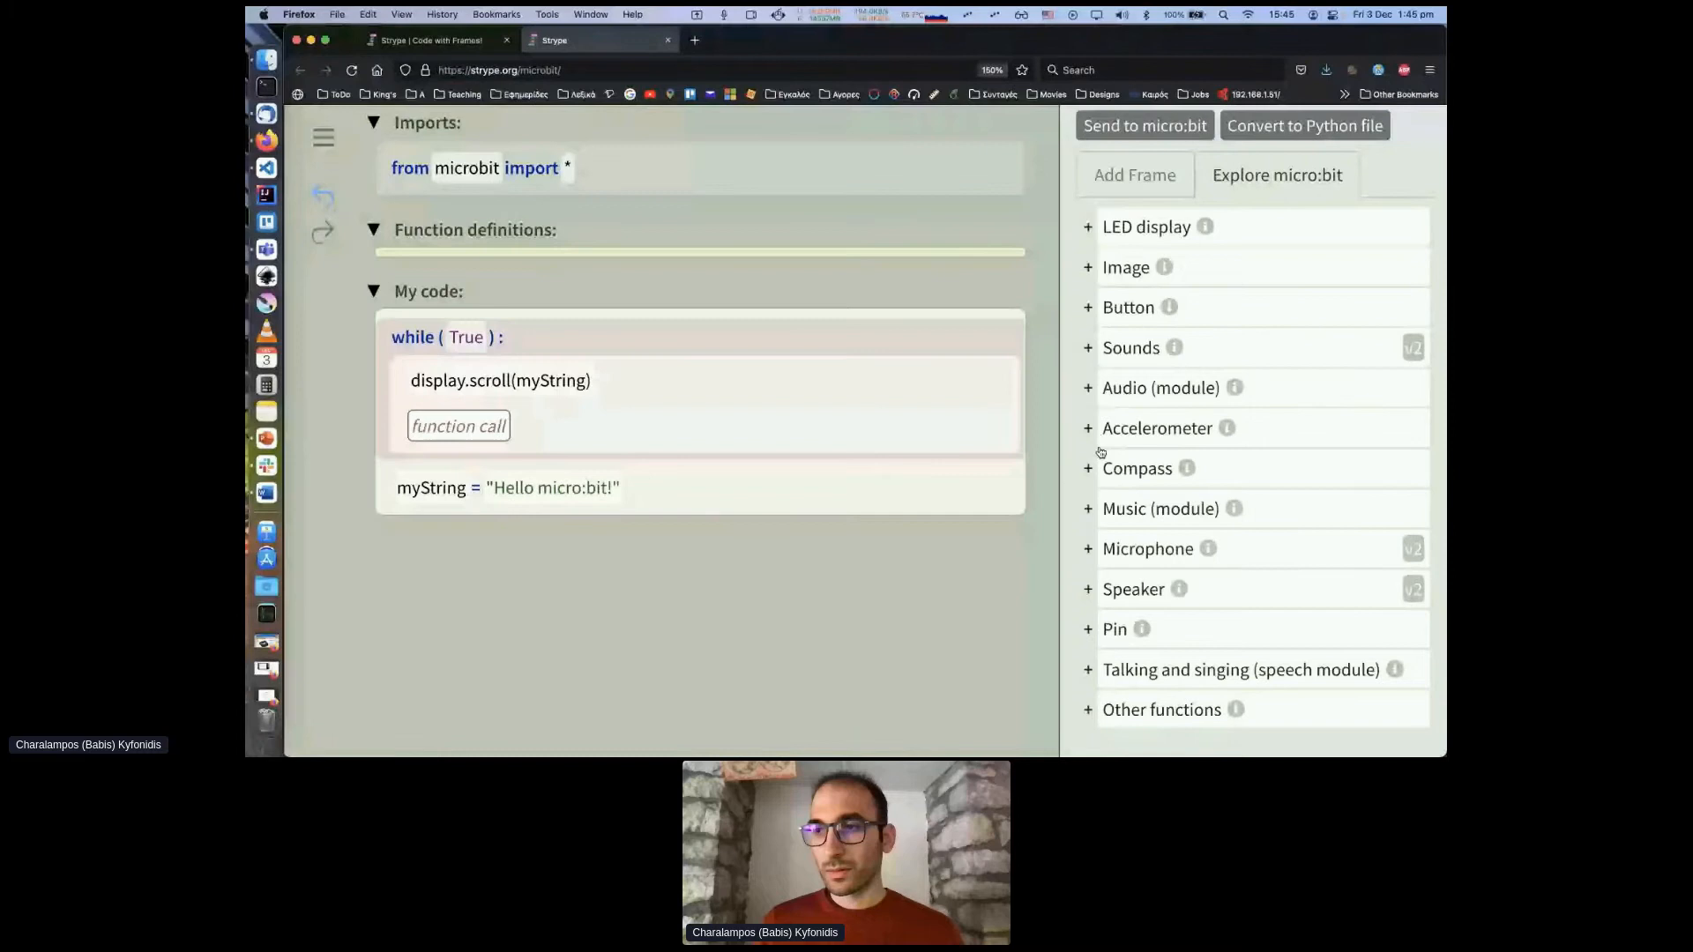
Step: Insert an empty function call frame below display.scroll(myString) in the while loop
click(457, 425)
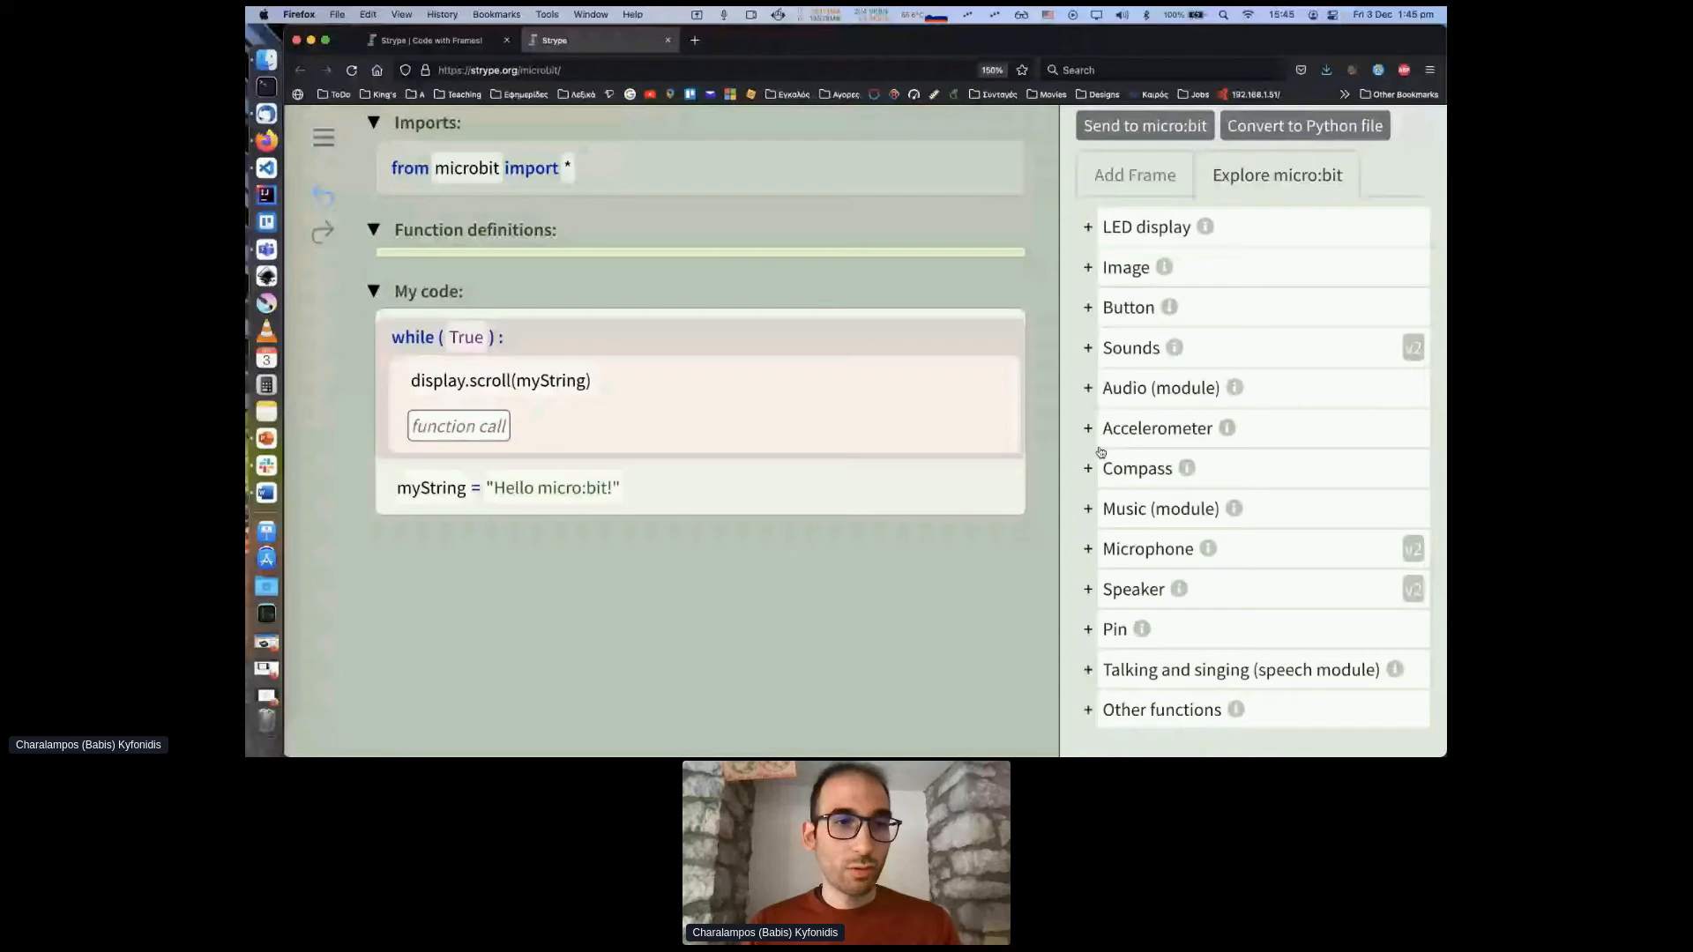
text(a)
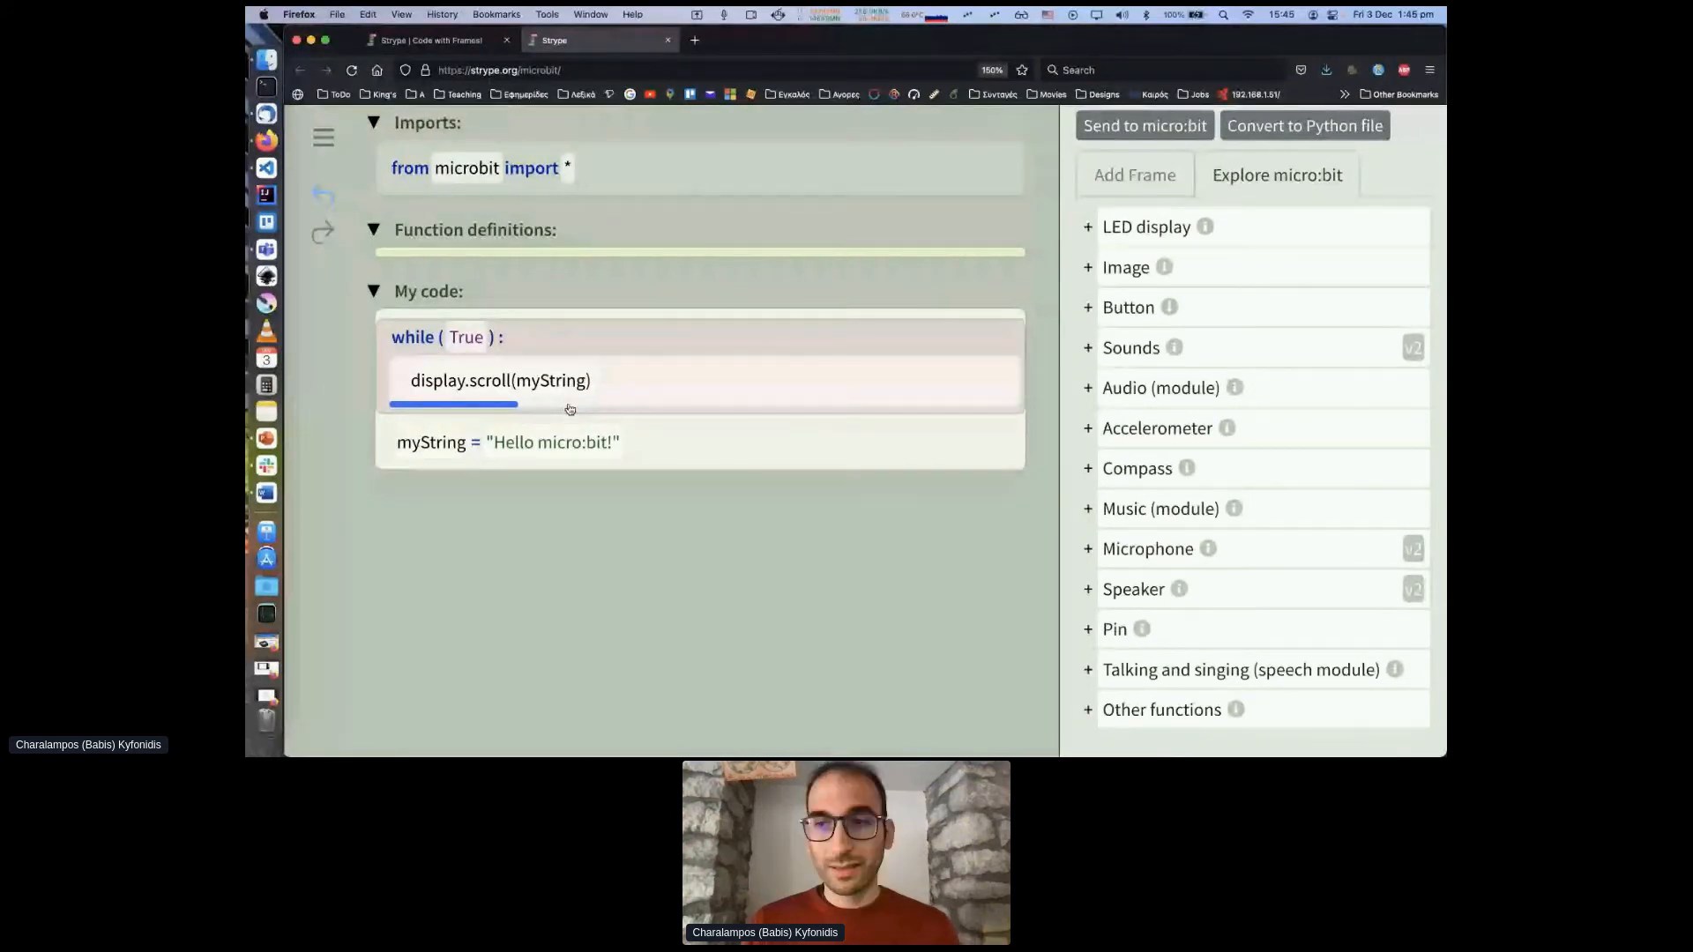
Step: Remove the blank function call frame from the while loop
click(1132, 175)
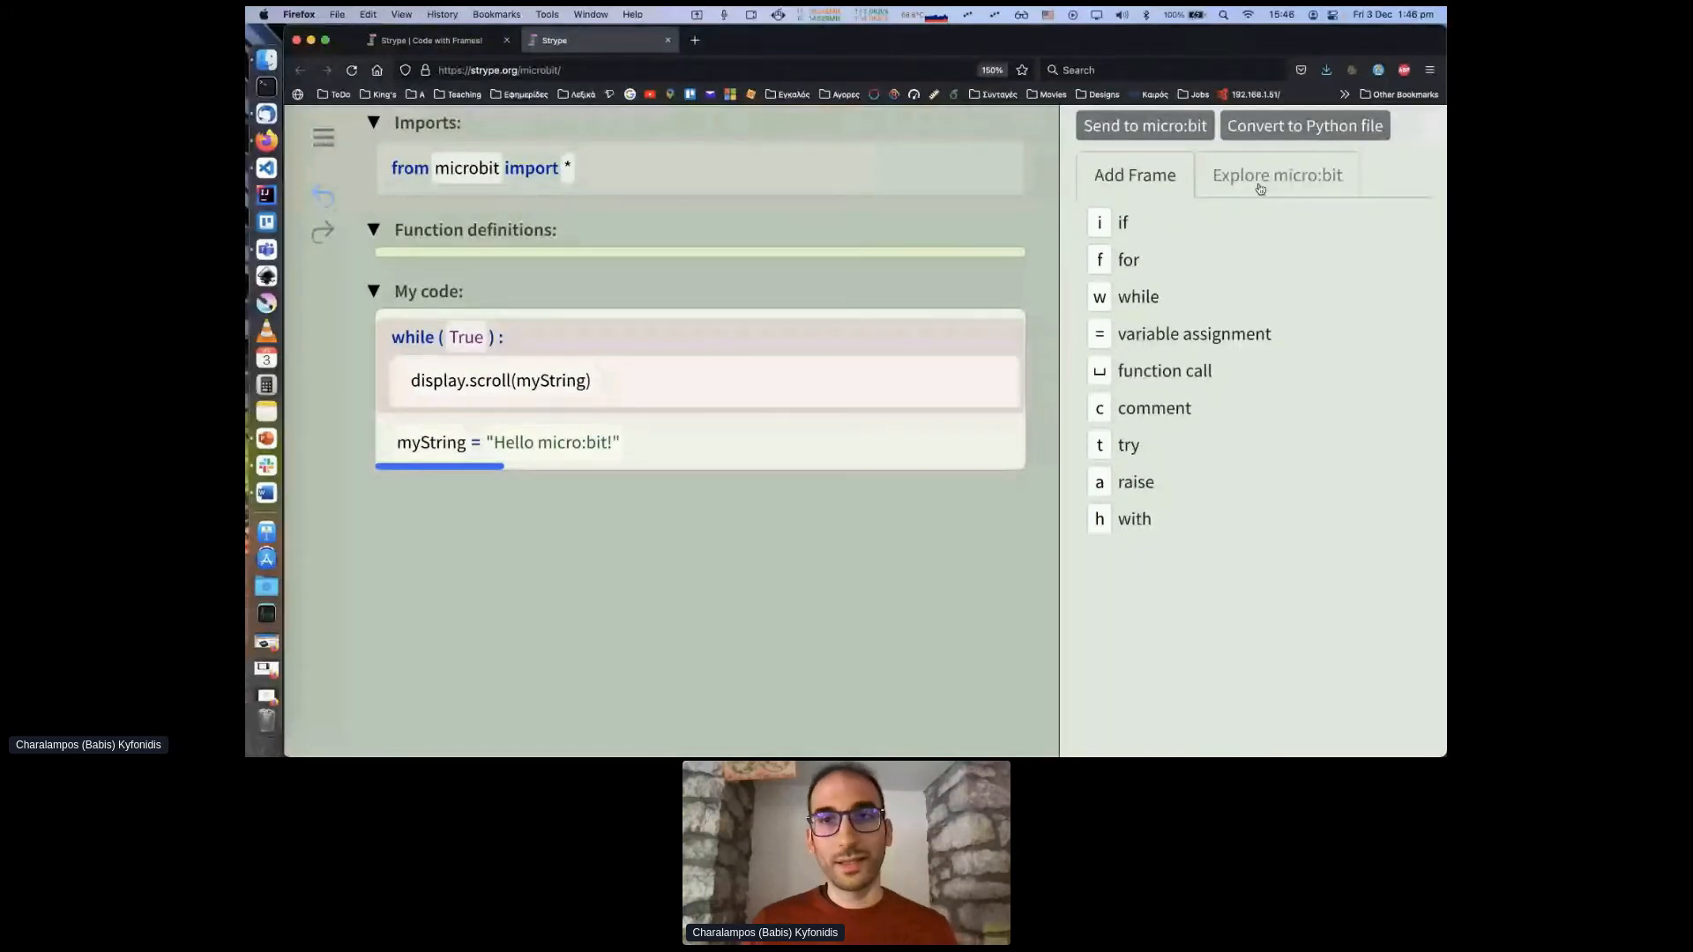
Step: Show the micro:bit function catalogue and expand the LED display group
click(1276, 174)
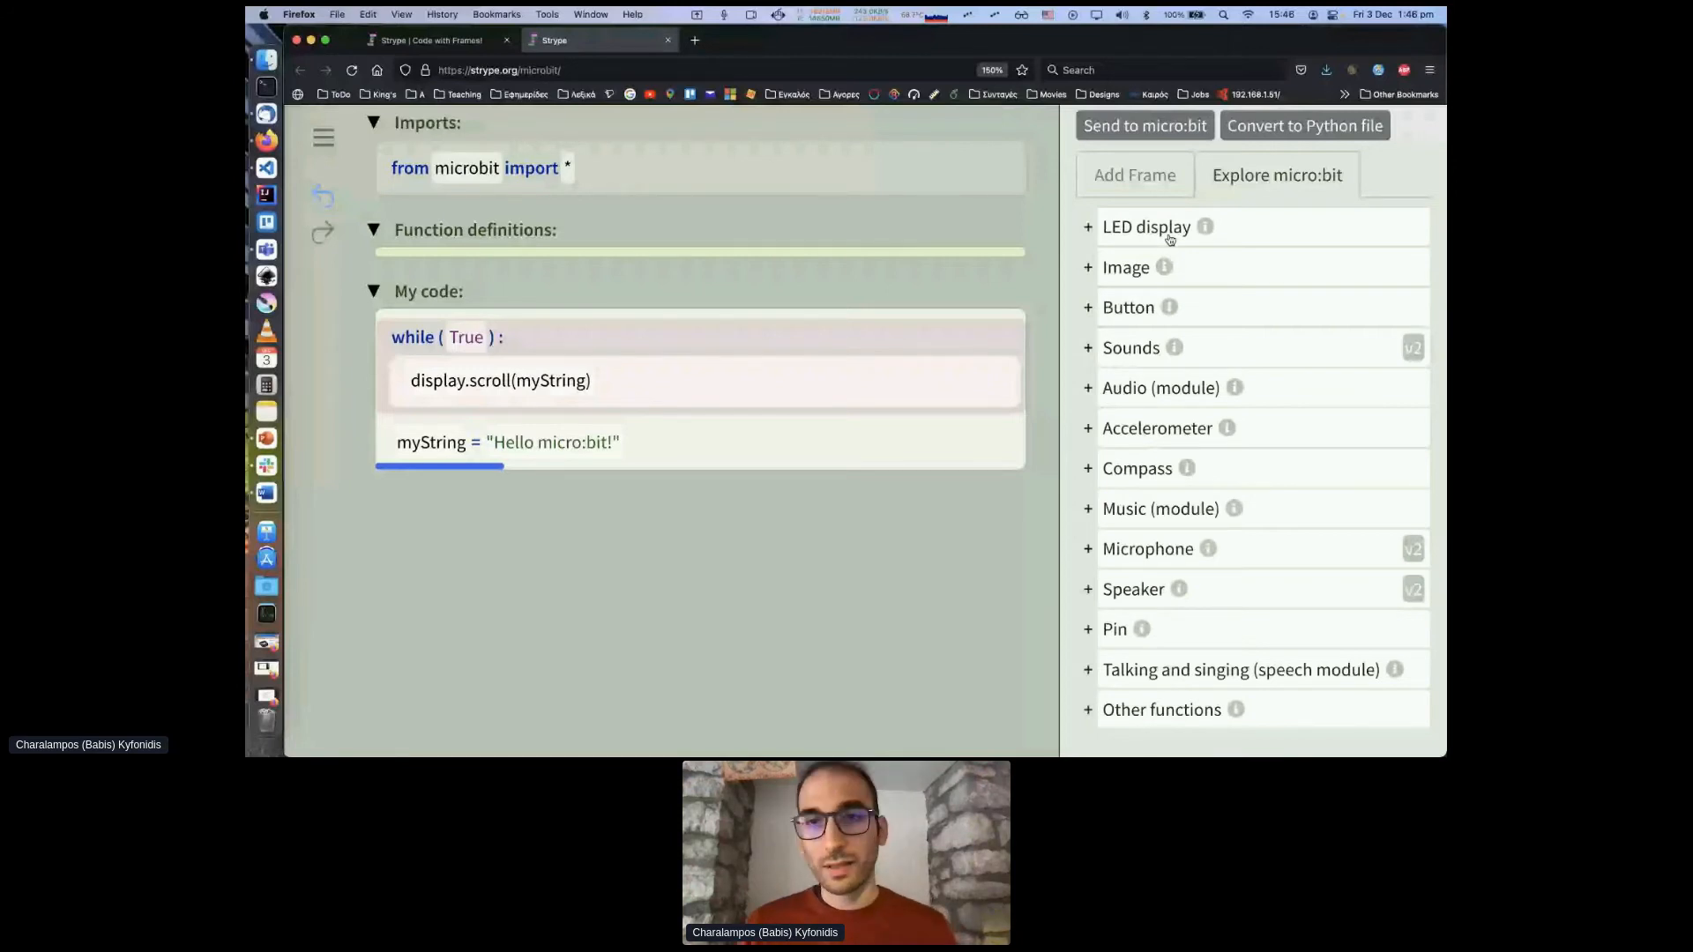
click(1146, 226)
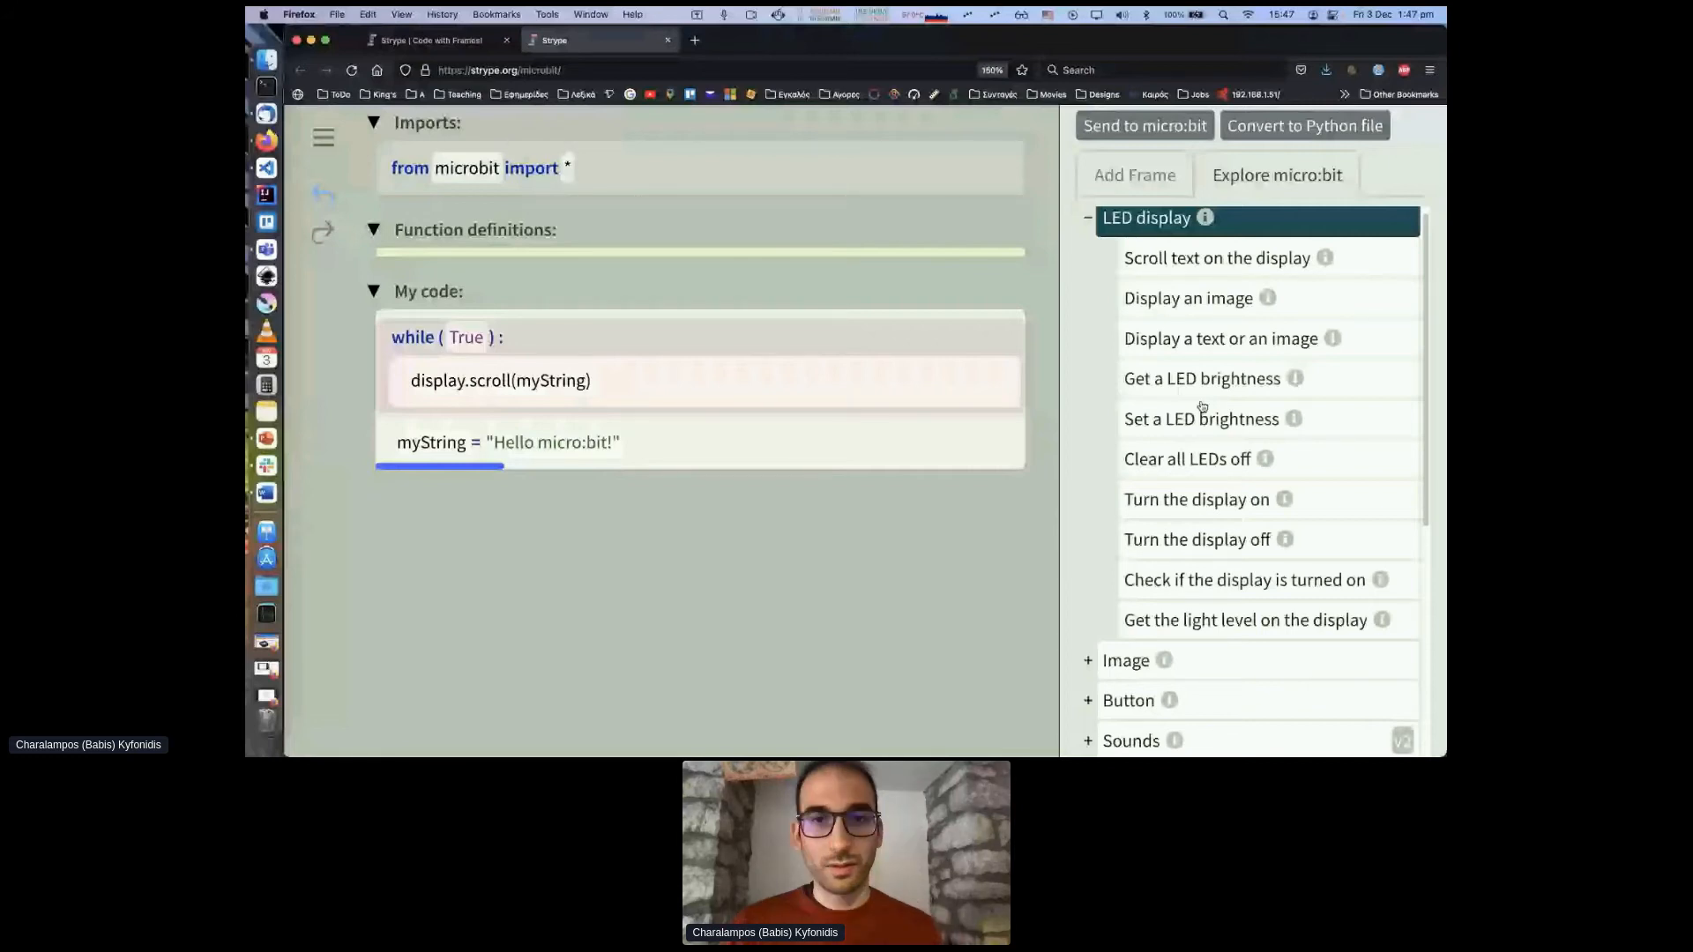
Step: Add a display.scroll("Hello") call after the myString assignment
click(1217, 256)
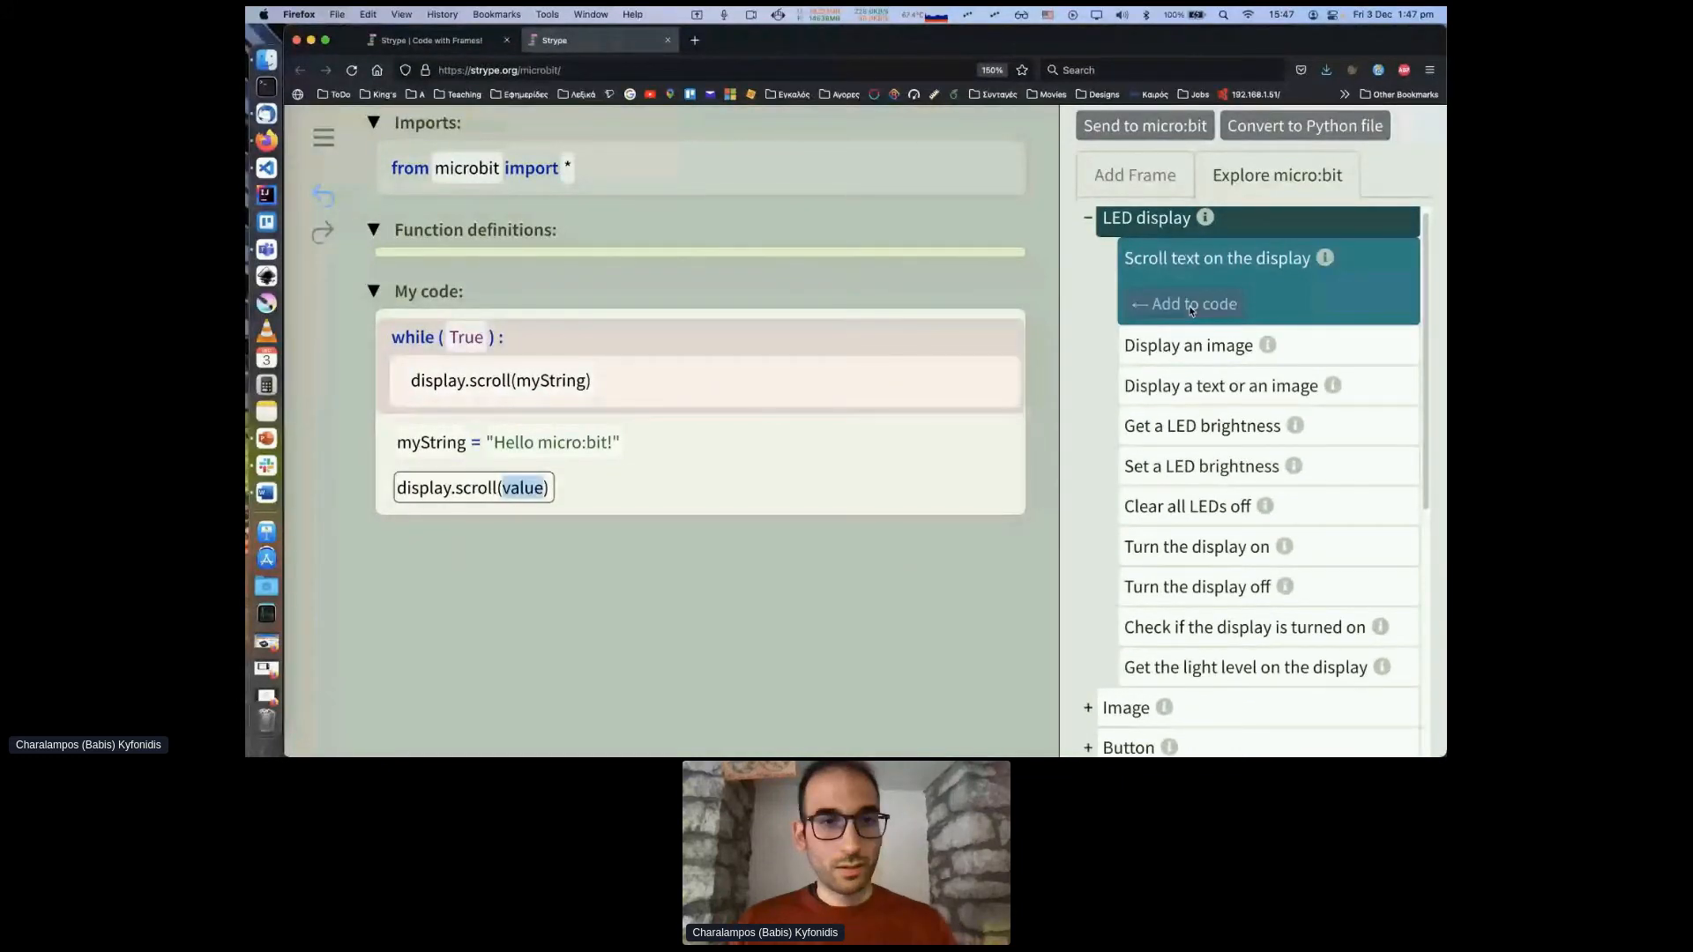
click(525, 487)
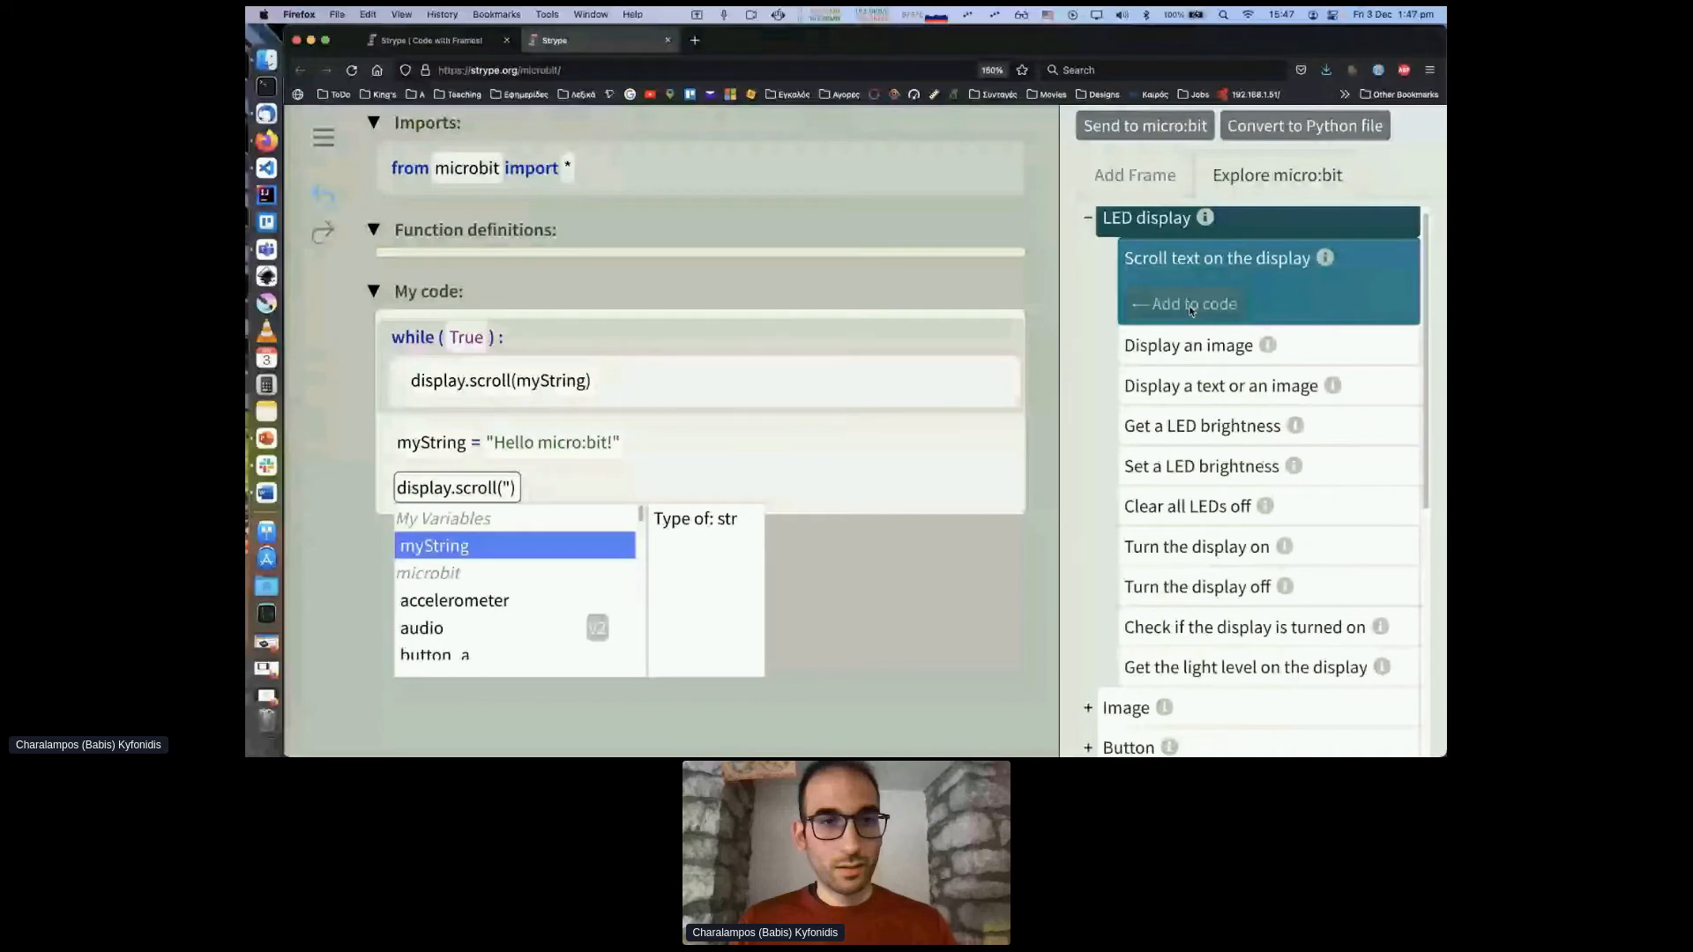
text(Hello"))
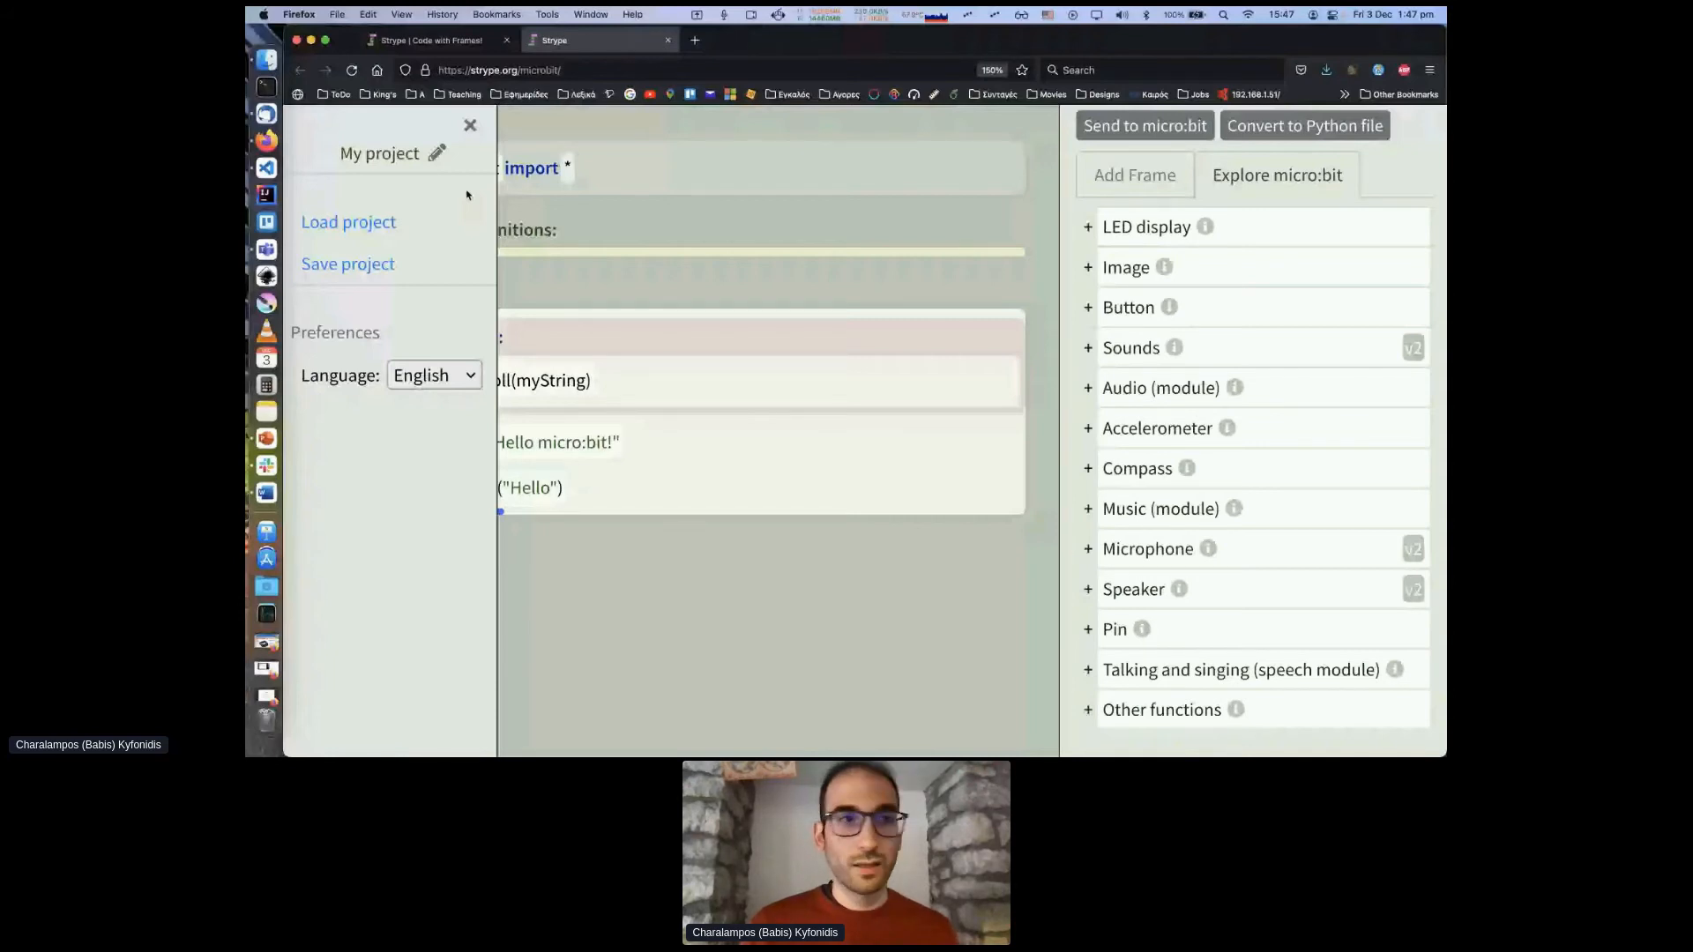
Step: Switch the Strype interface language to French, then back to English
click(433, 375)
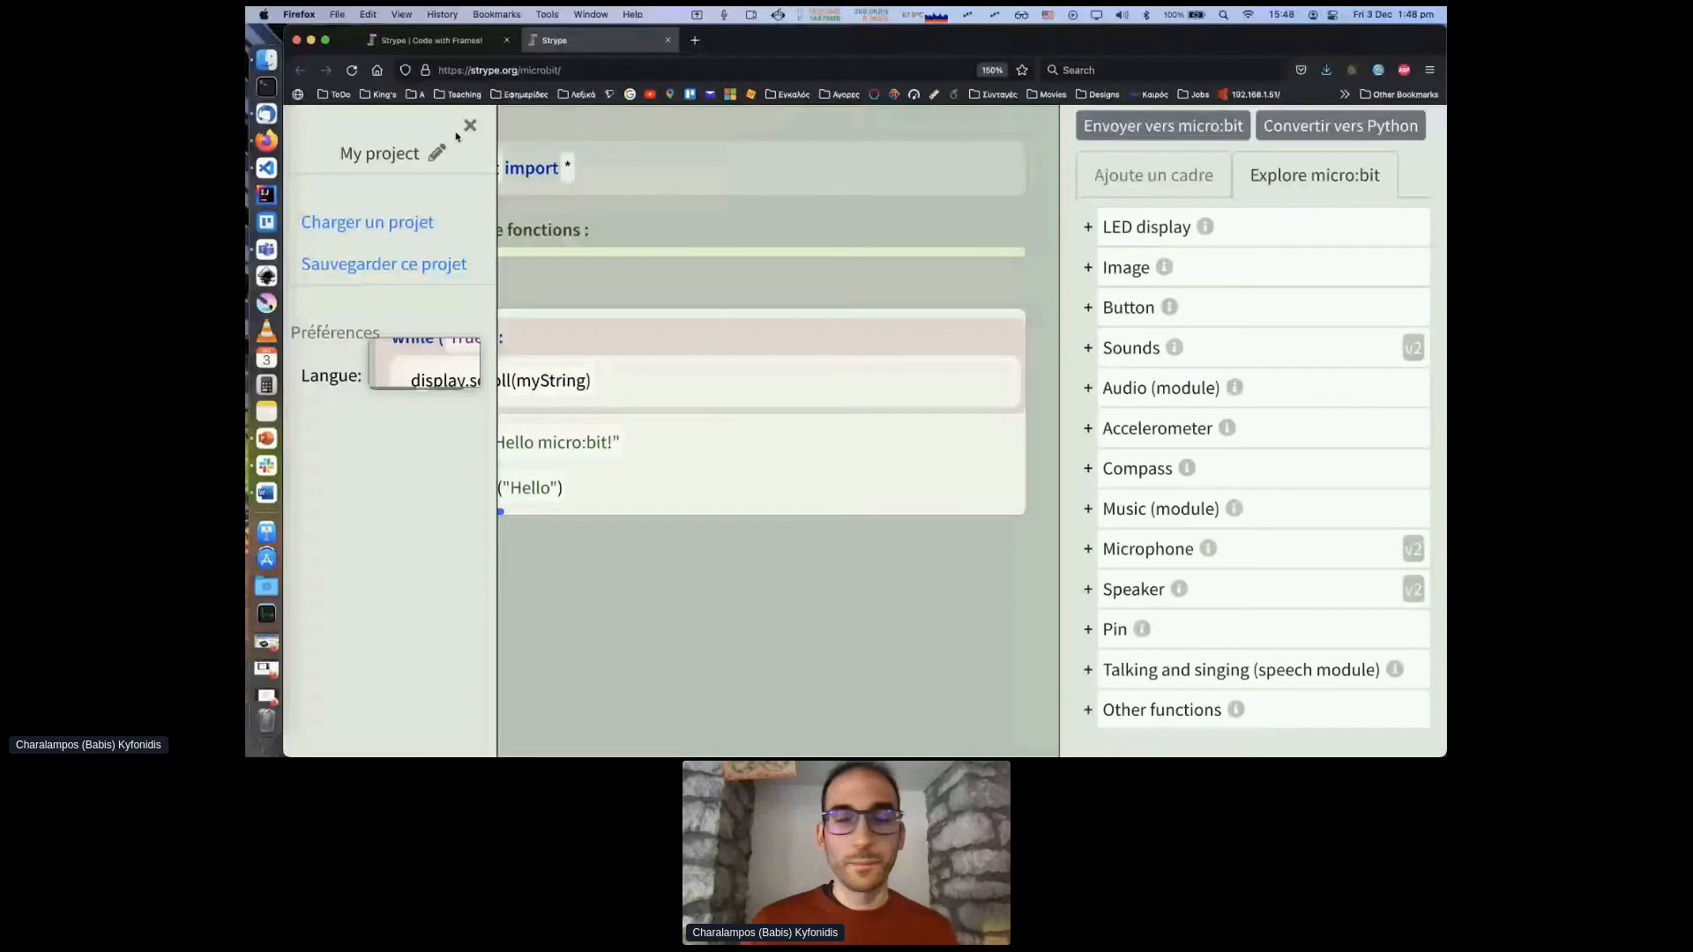
click(470, 125)
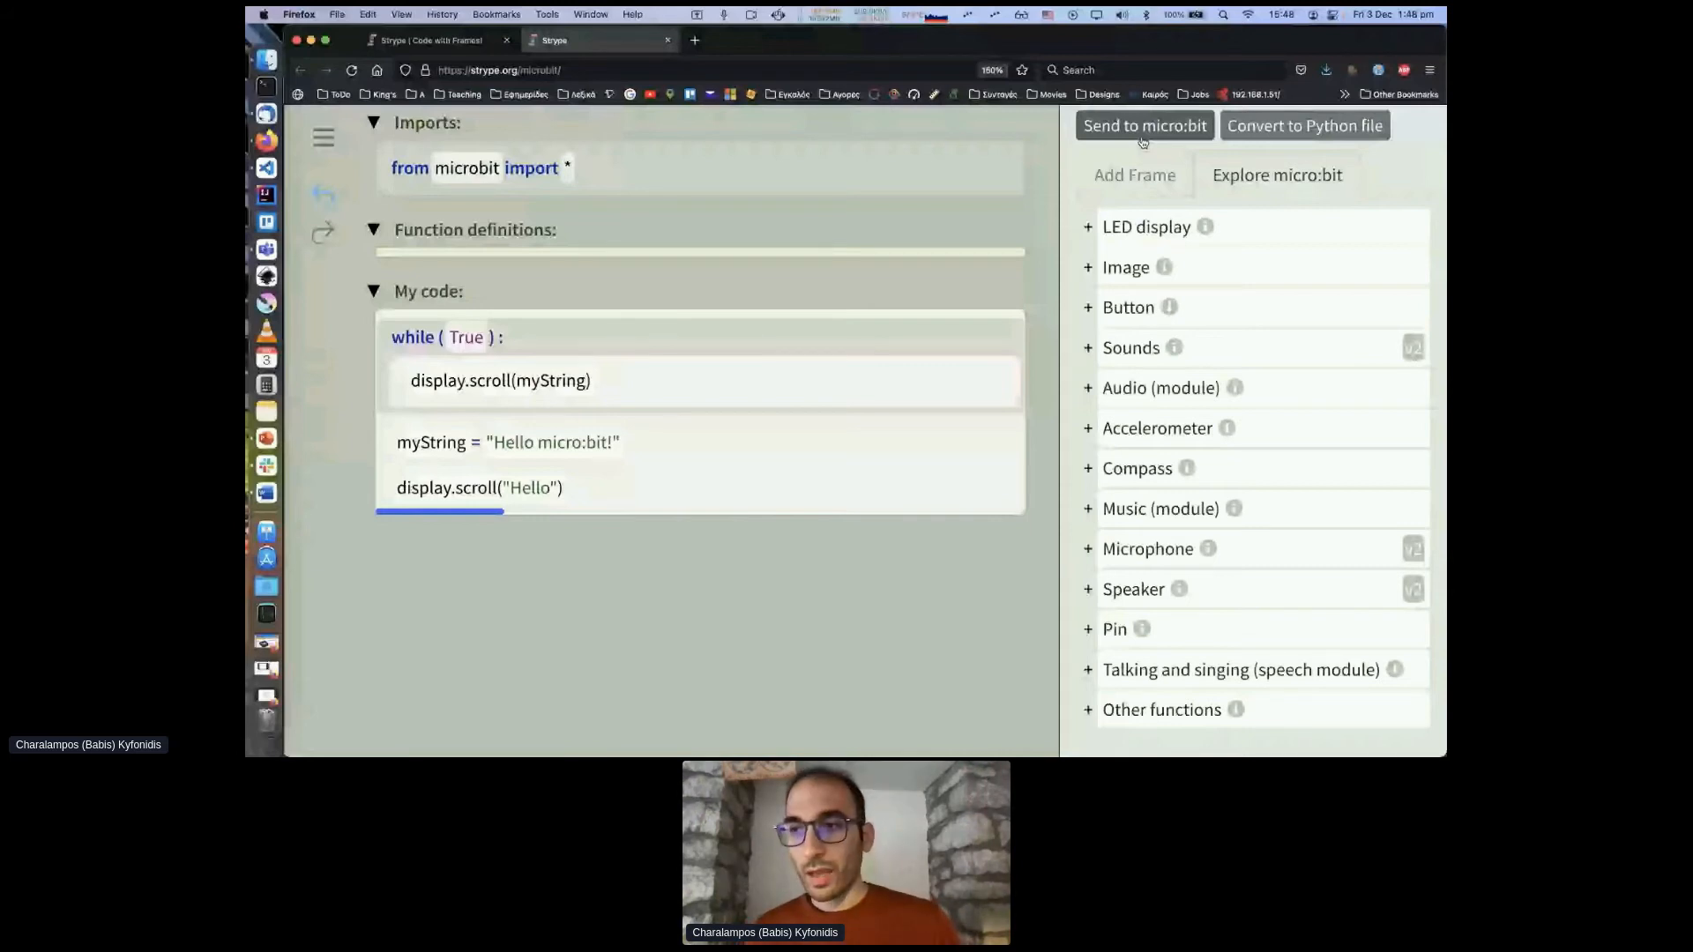
click(1134, 174)
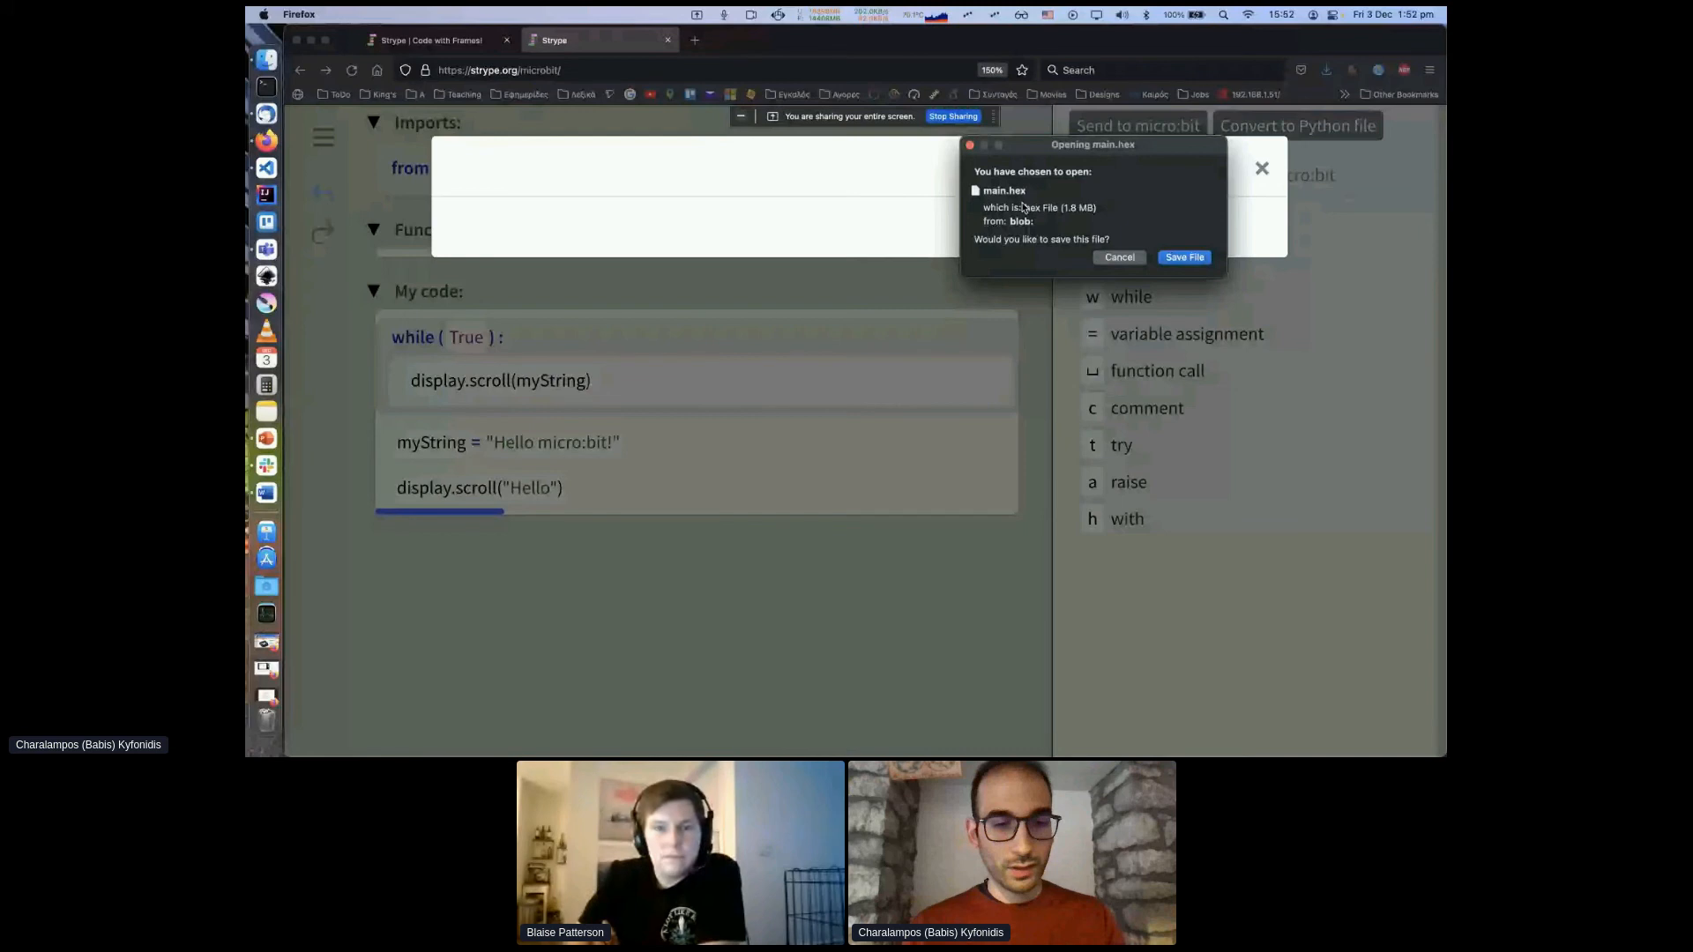
Step: Enter 'slack' into the browser address bar
click(1119, 257)
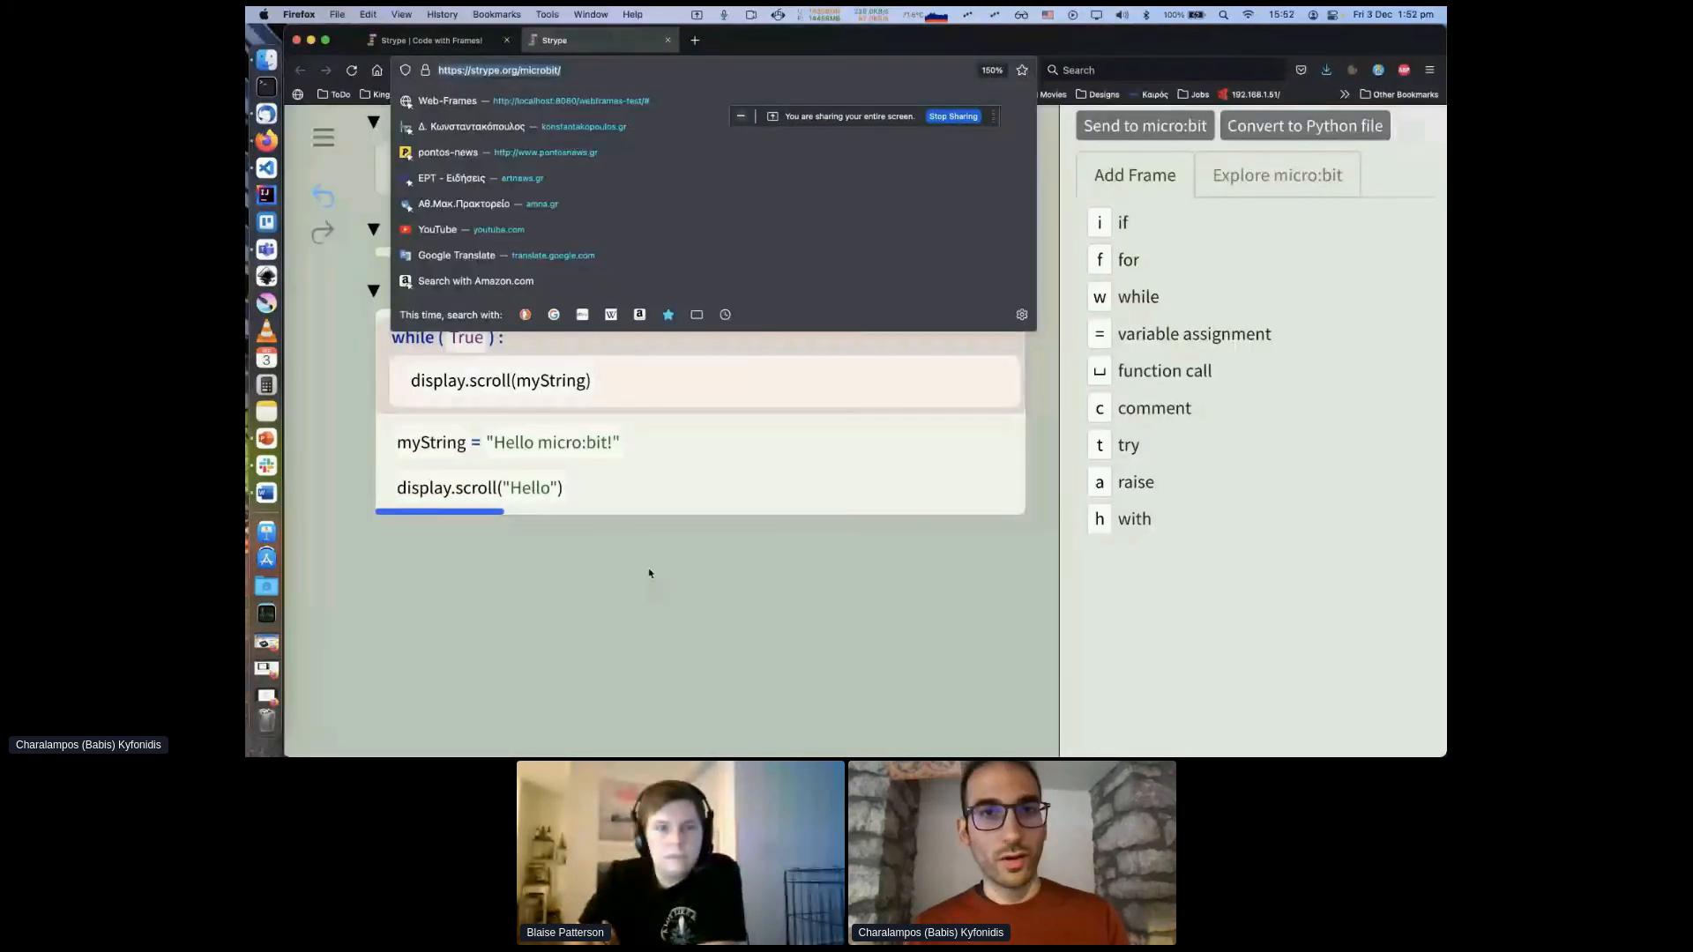
text(slack)
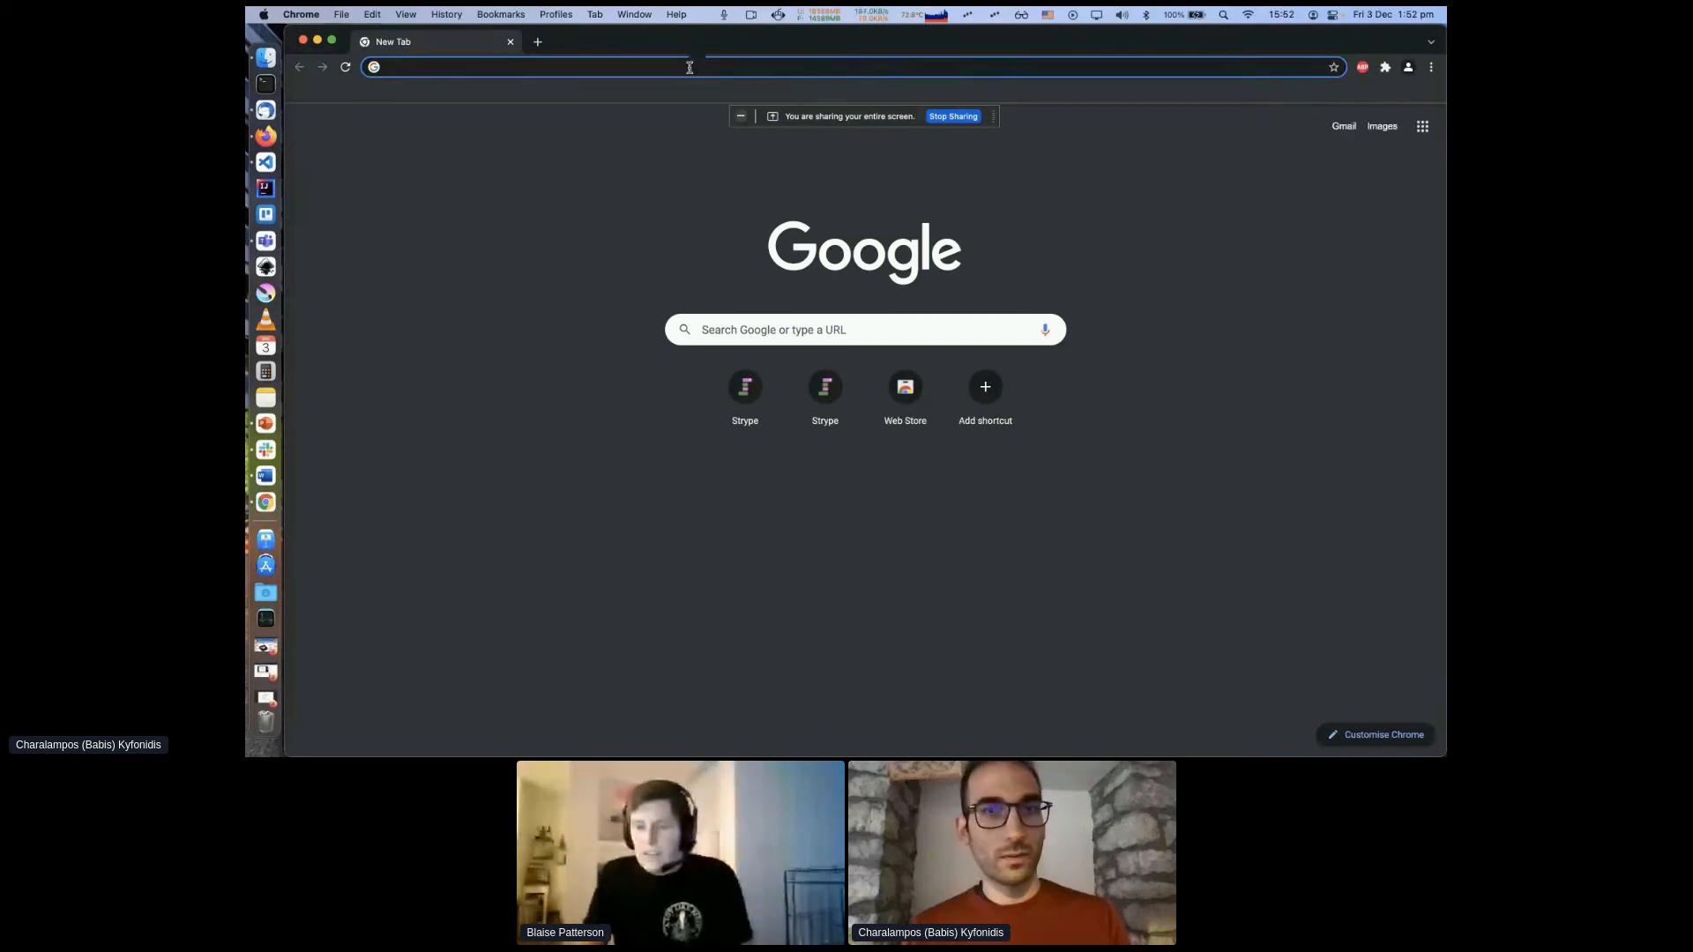
Step: Navigate Chrome to strype.org/microbit/ and click on the loaded page
text(strype.org/microbit/)
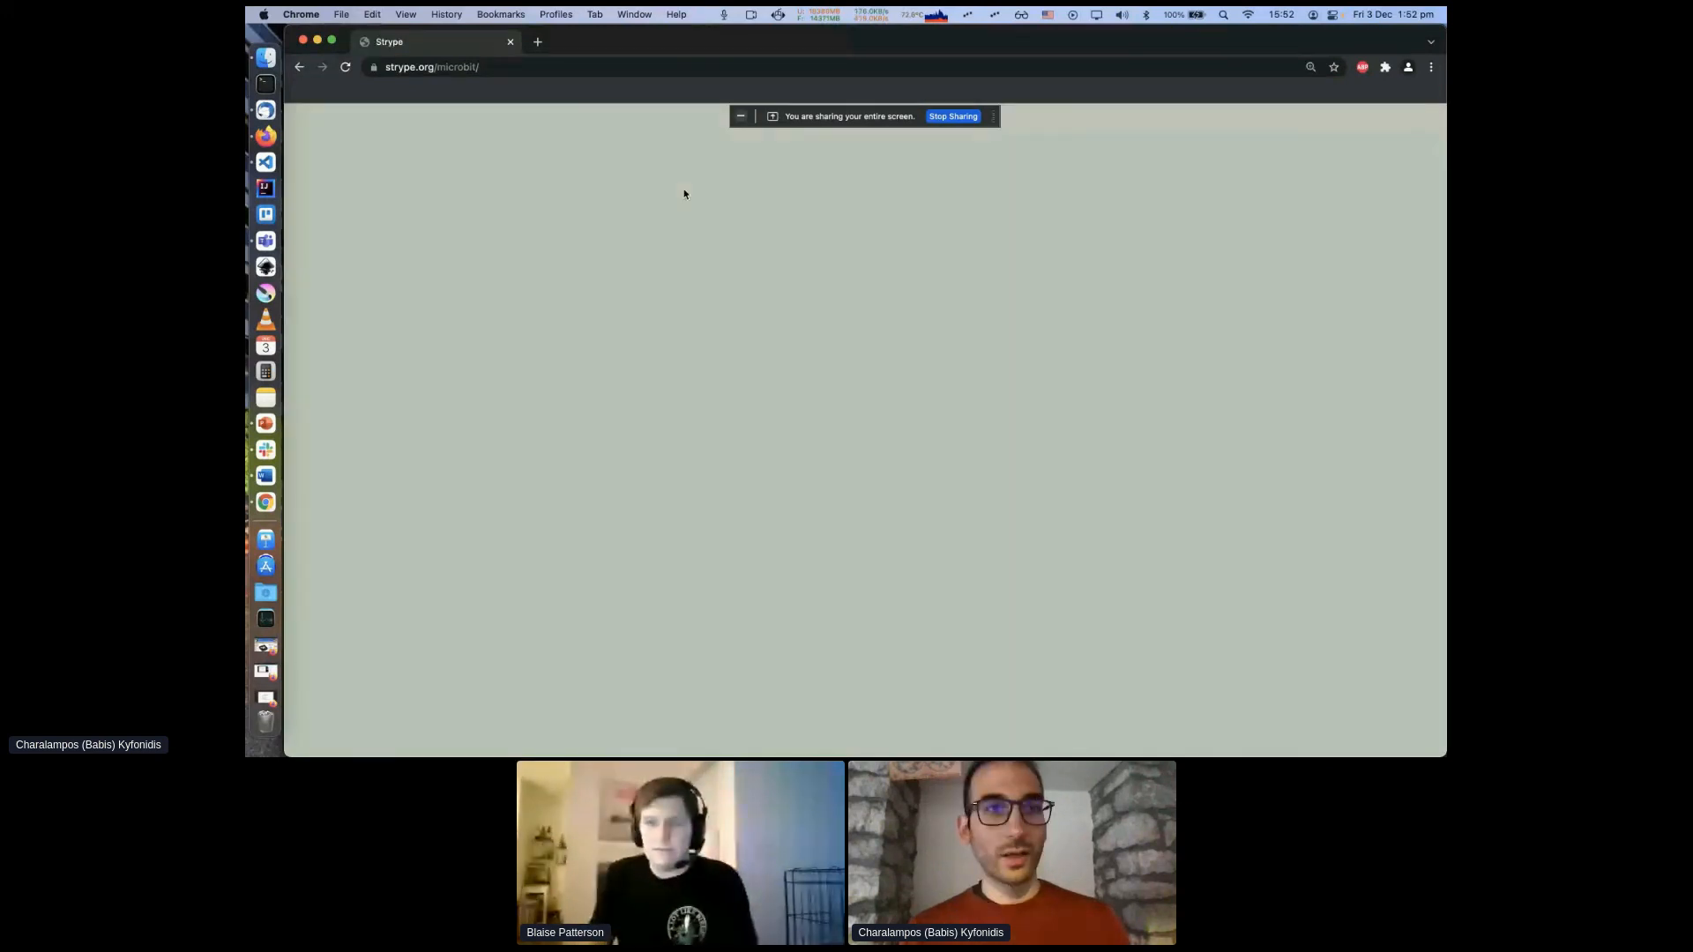
mouse_move(696, 255)
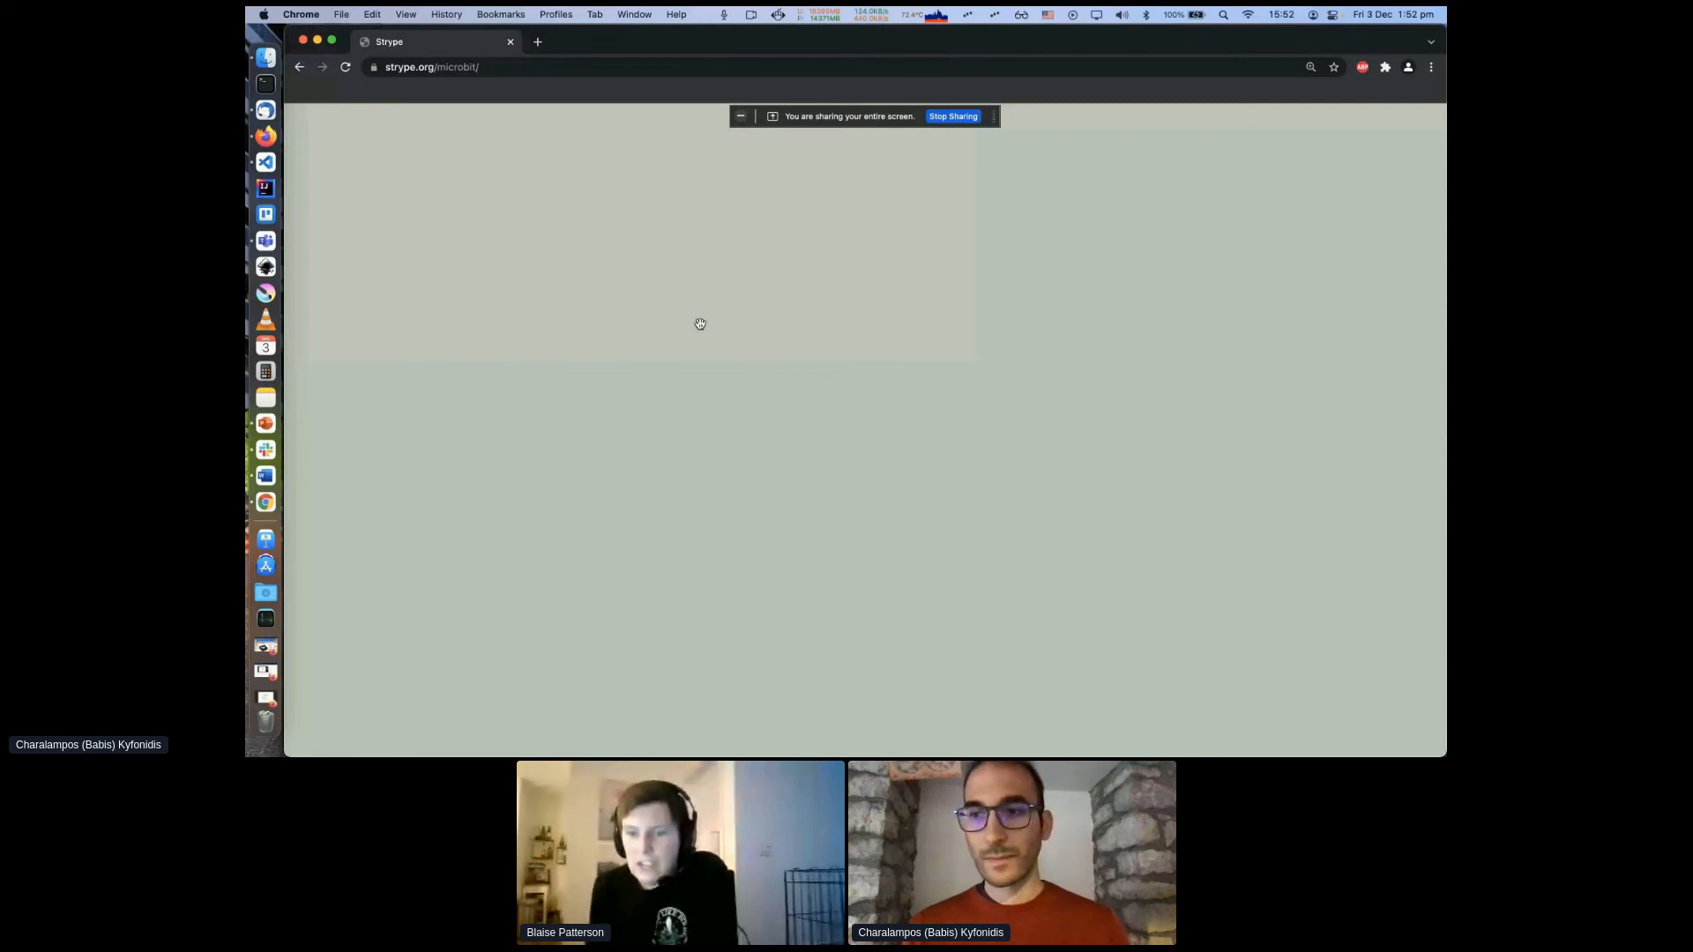
click(1152, 123)
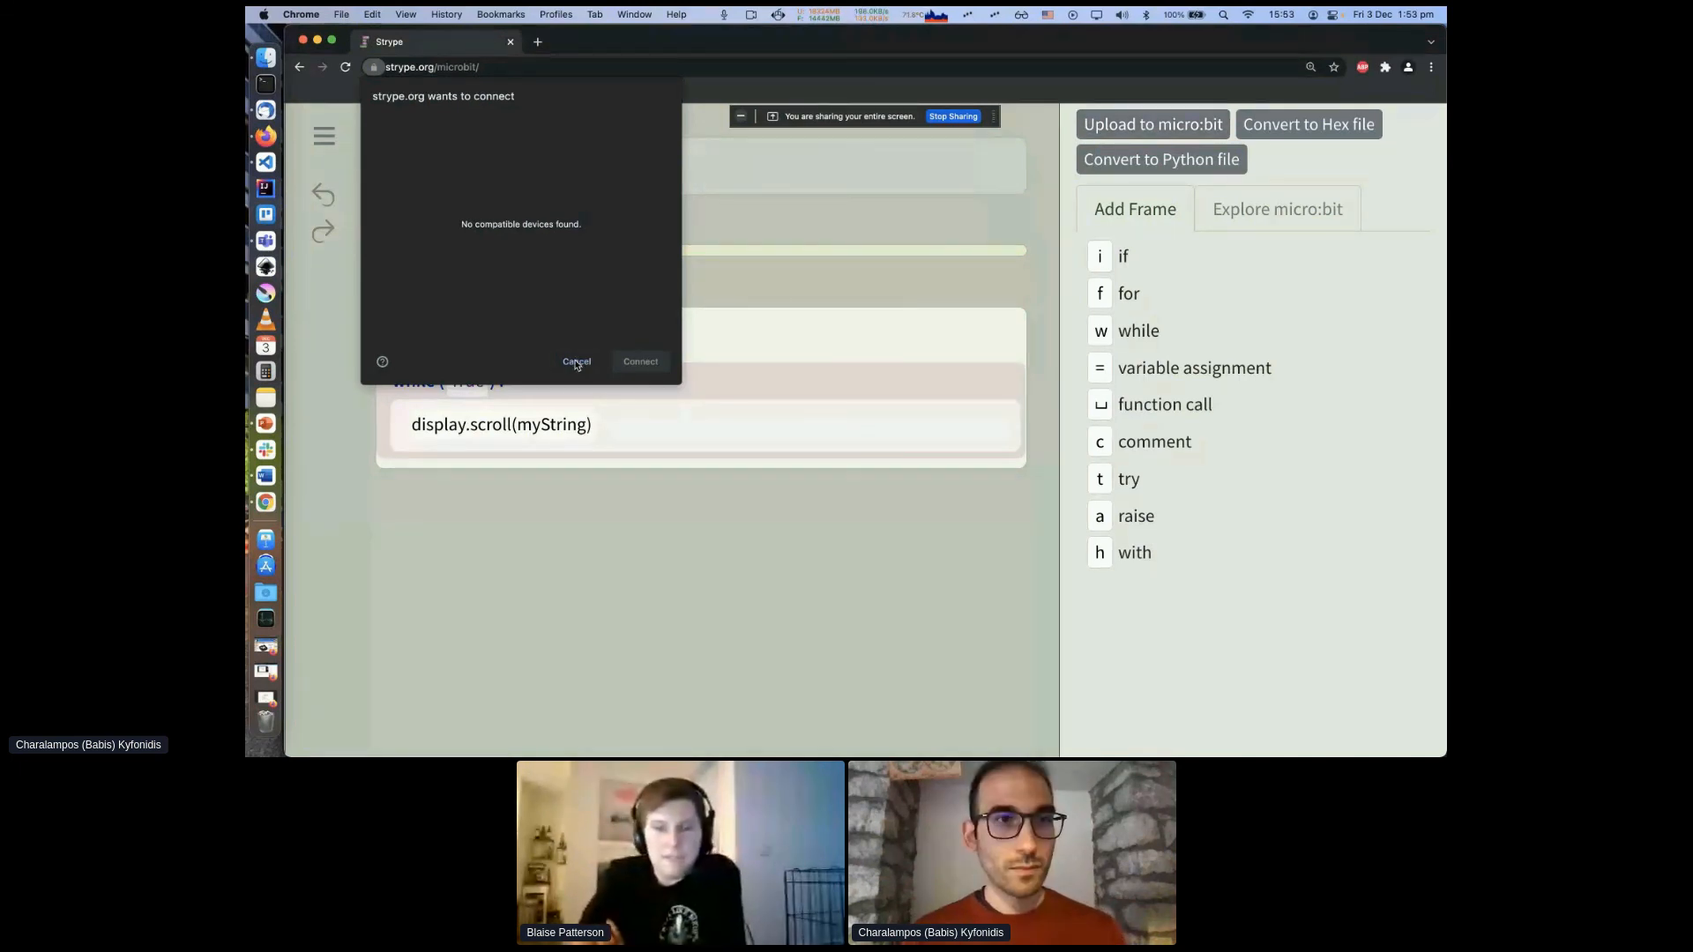
Step: Cancel the micro:bit connection request after no compatible devices are found
click(576, 361)
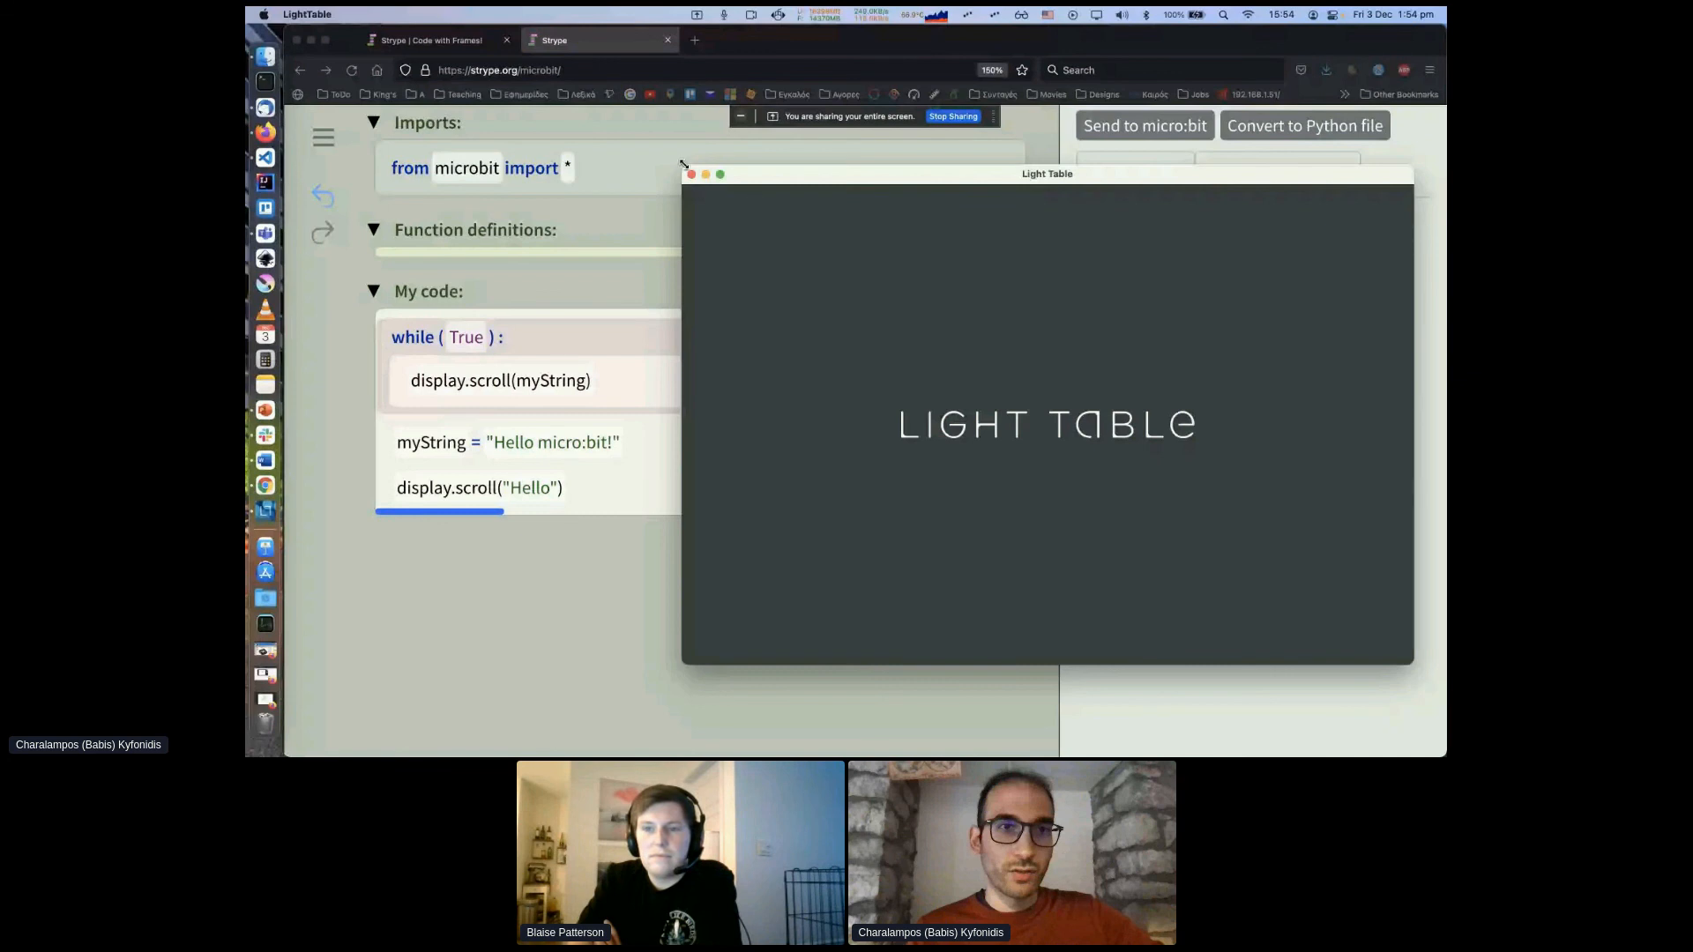
Step: Drag the Light Table window aside to show main-1.py beside the Strype program
drag(1045, 173, 1176, 131)
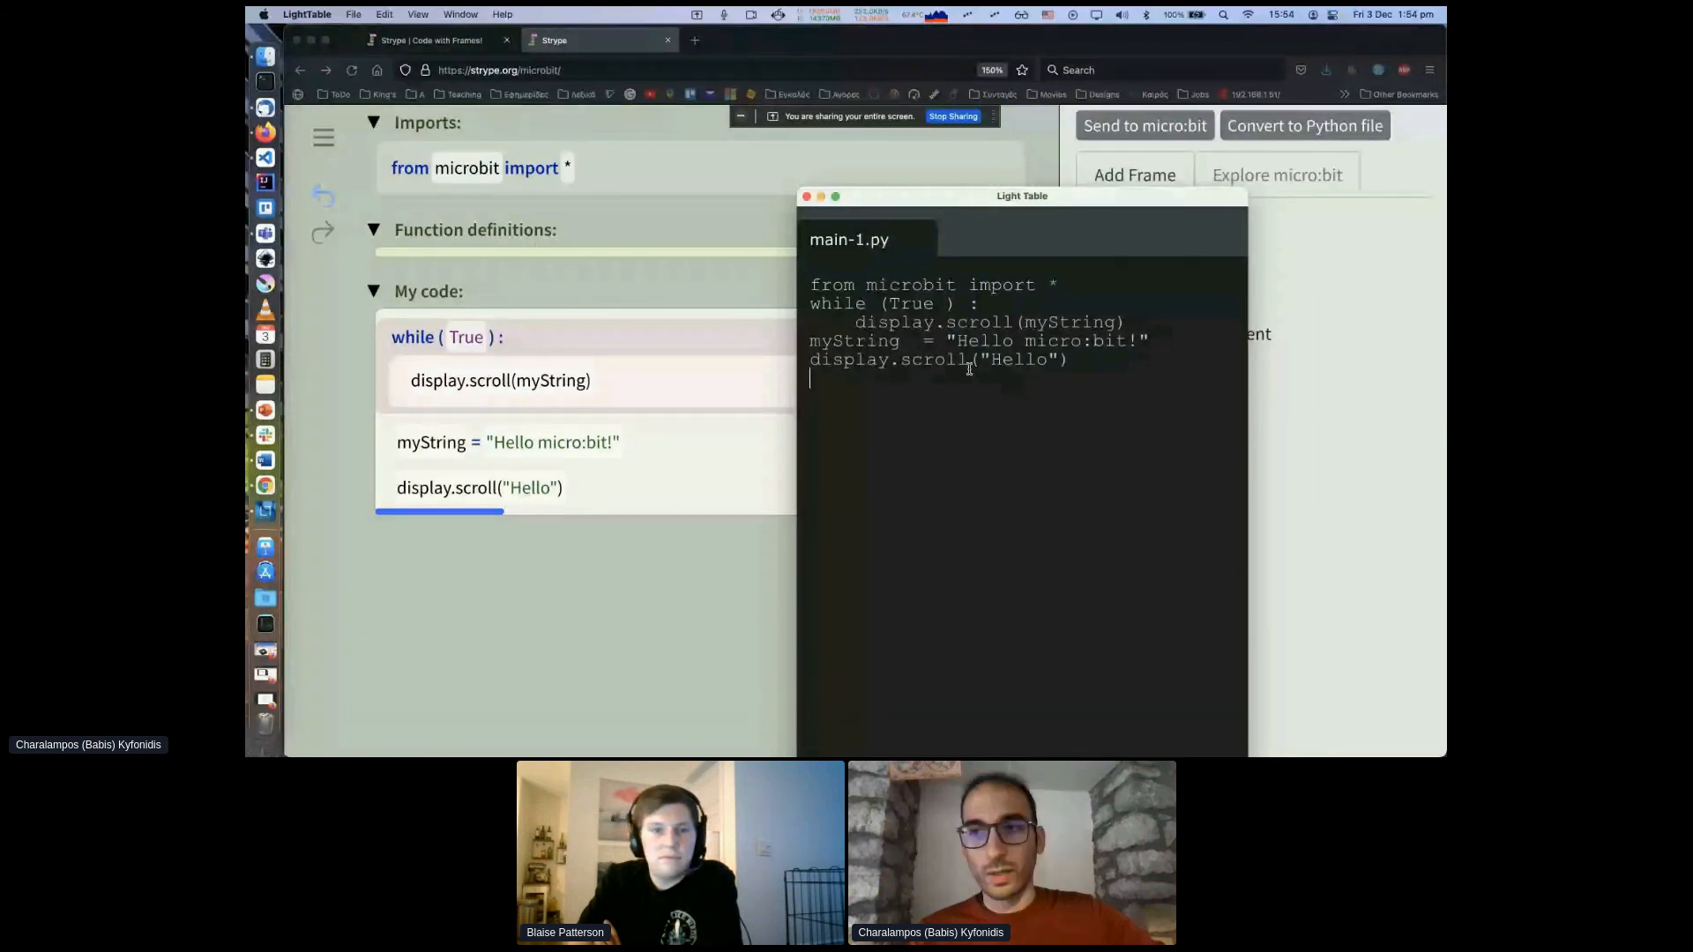
mouse_move(969, 205)
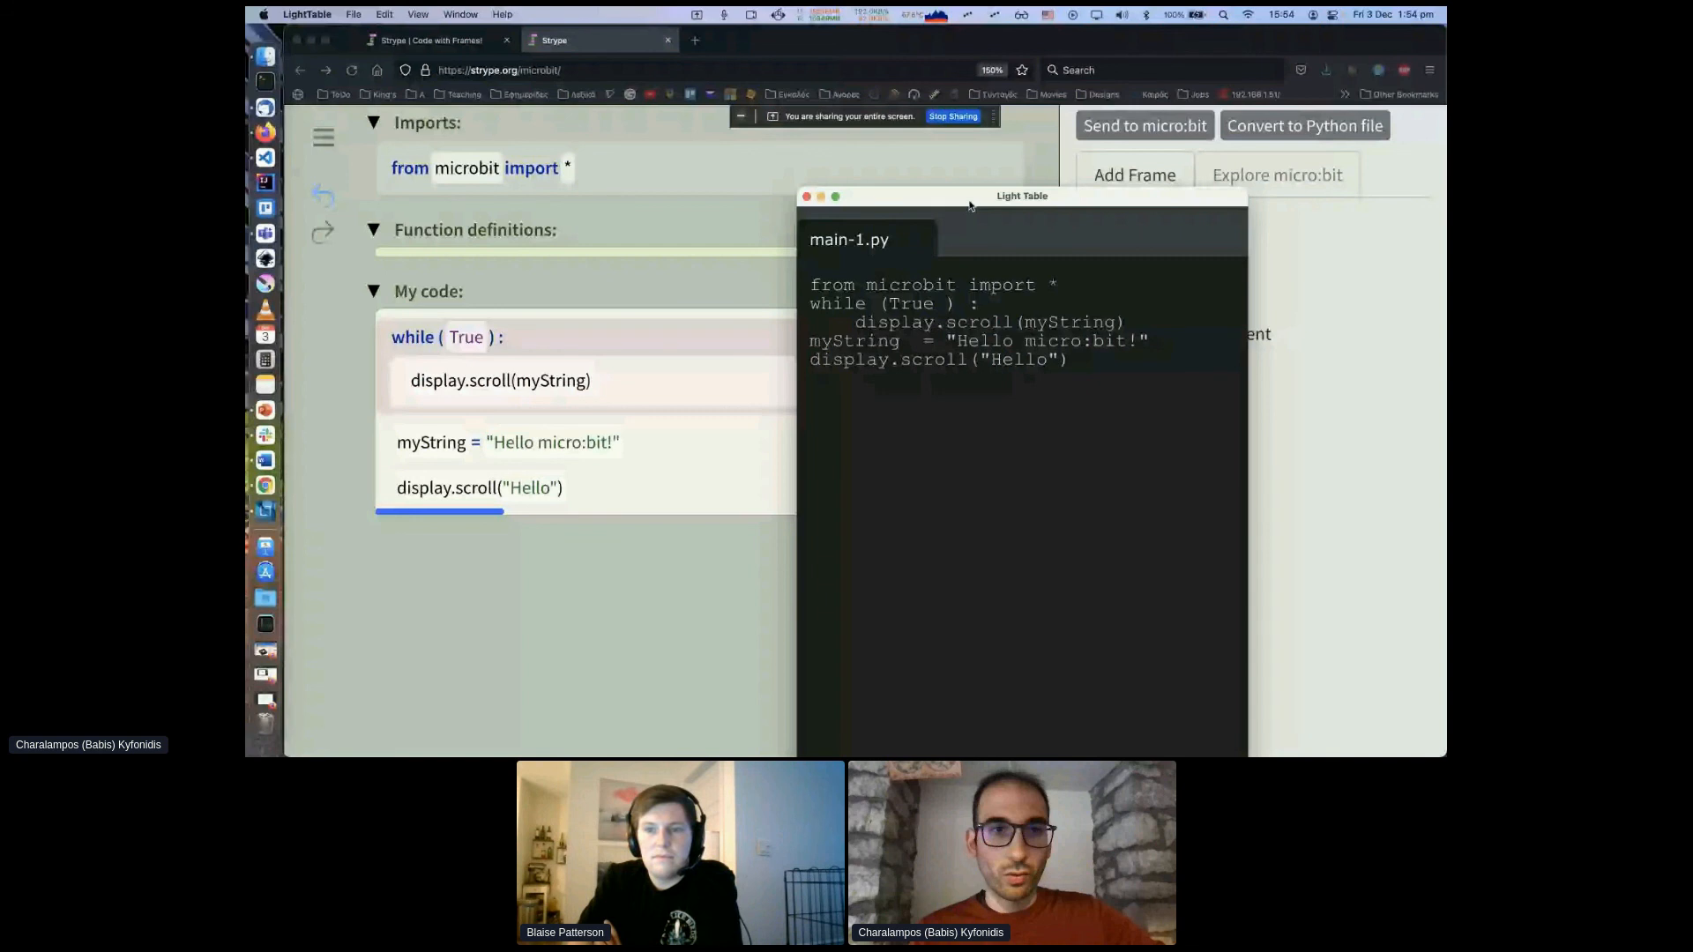
drag(1020, 196, 918, 301)
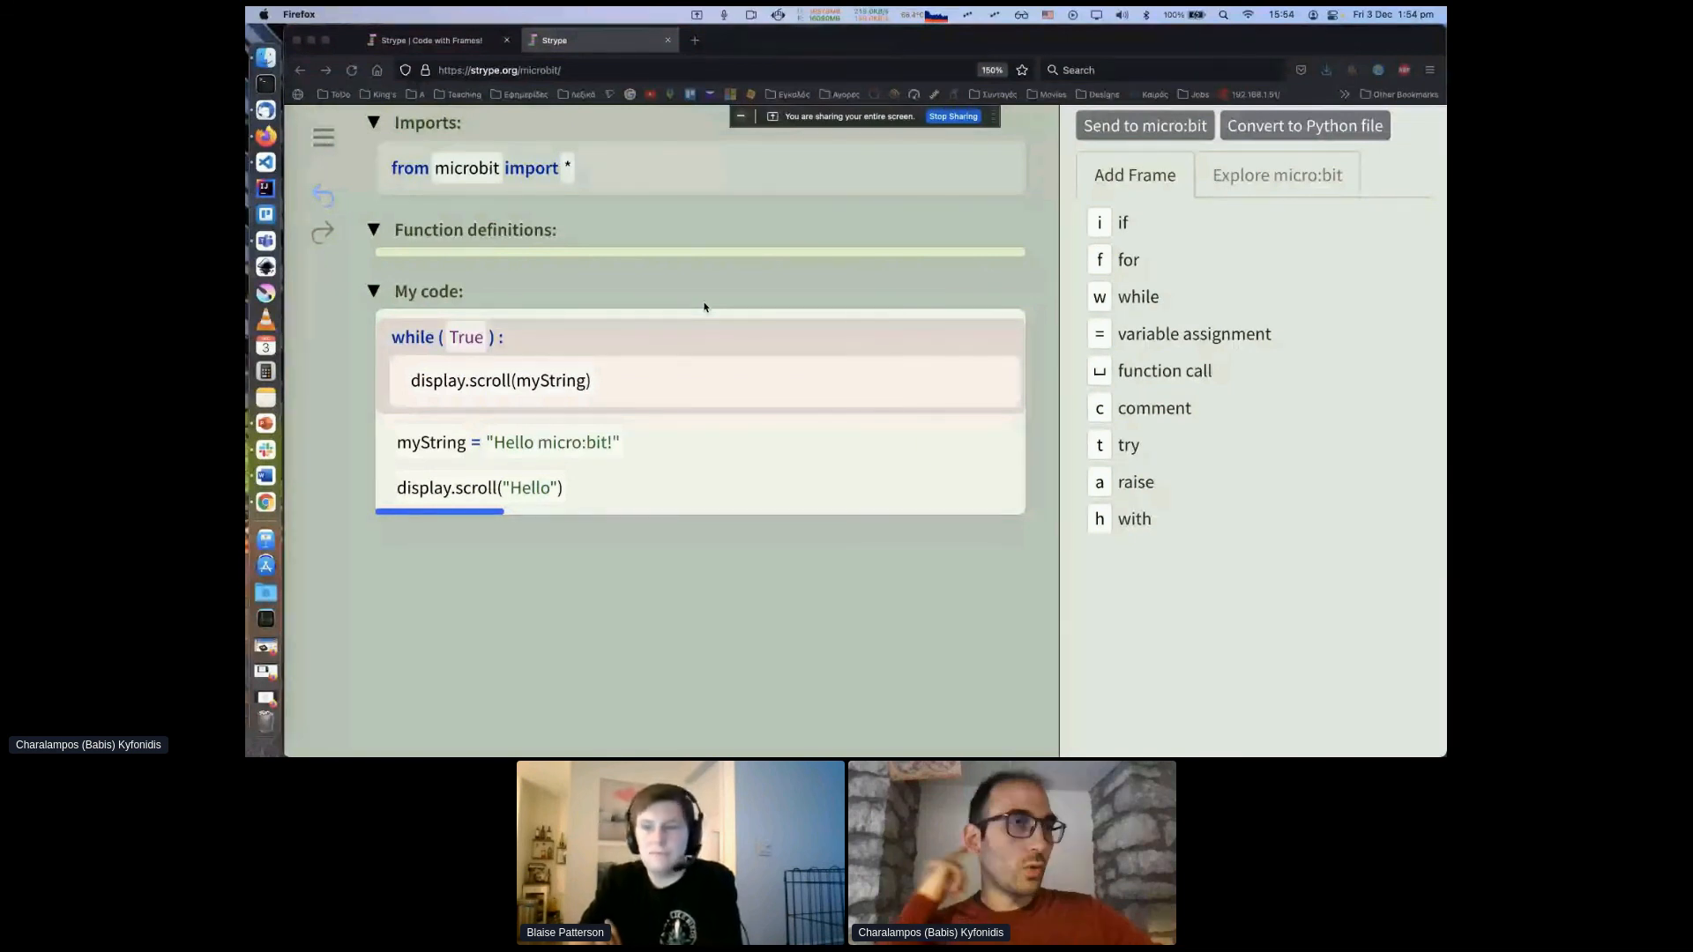
mouse_move(695, 348)
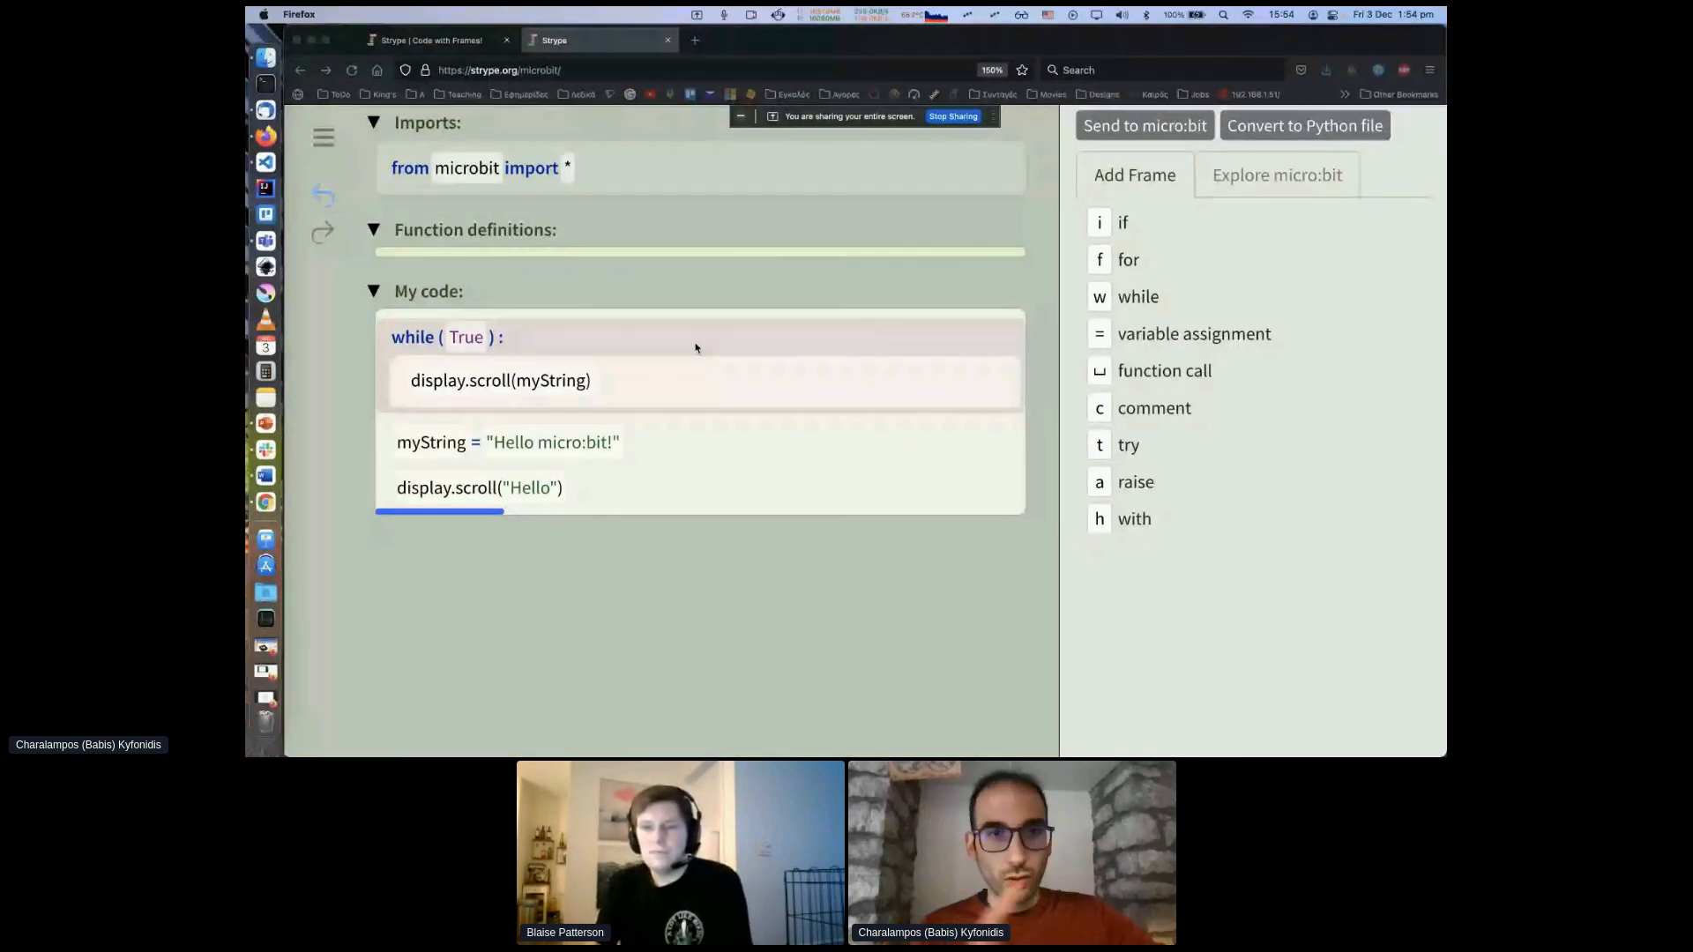